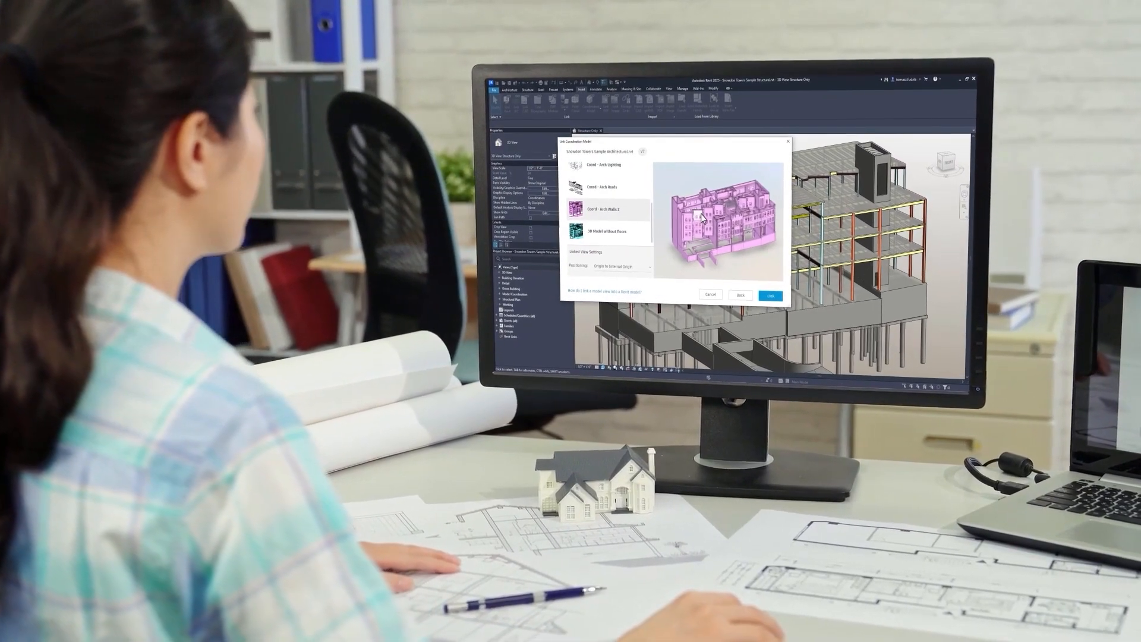
Set Building Lifespan to Medium: 10 years and inspect the 7,856,921 kgCO2e total carbon bar
{"action": "left_click", "coordinate": [770, 295]}
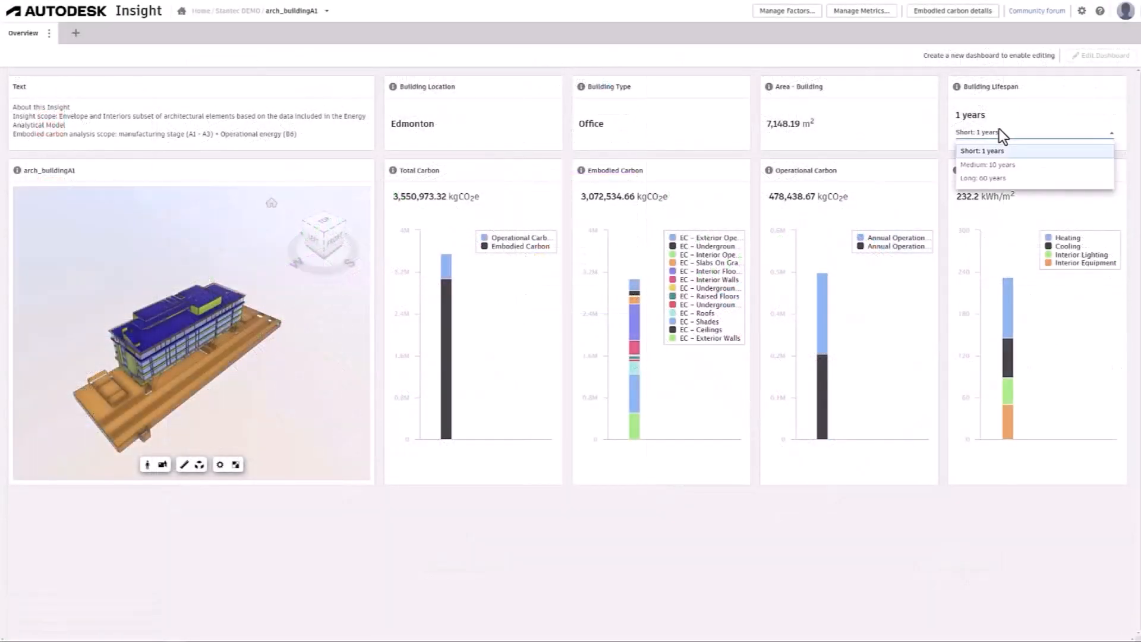
{"action": "left_click", "coordinate": [986, 164]}
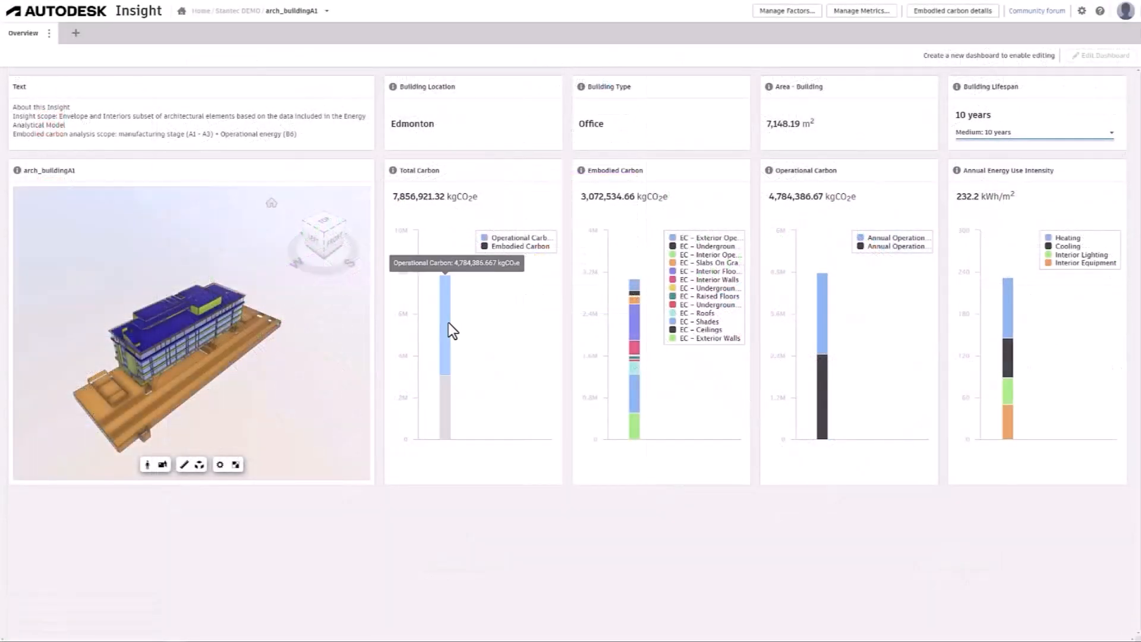
{"action": "left_click", "coordinate": [1032, 132]}
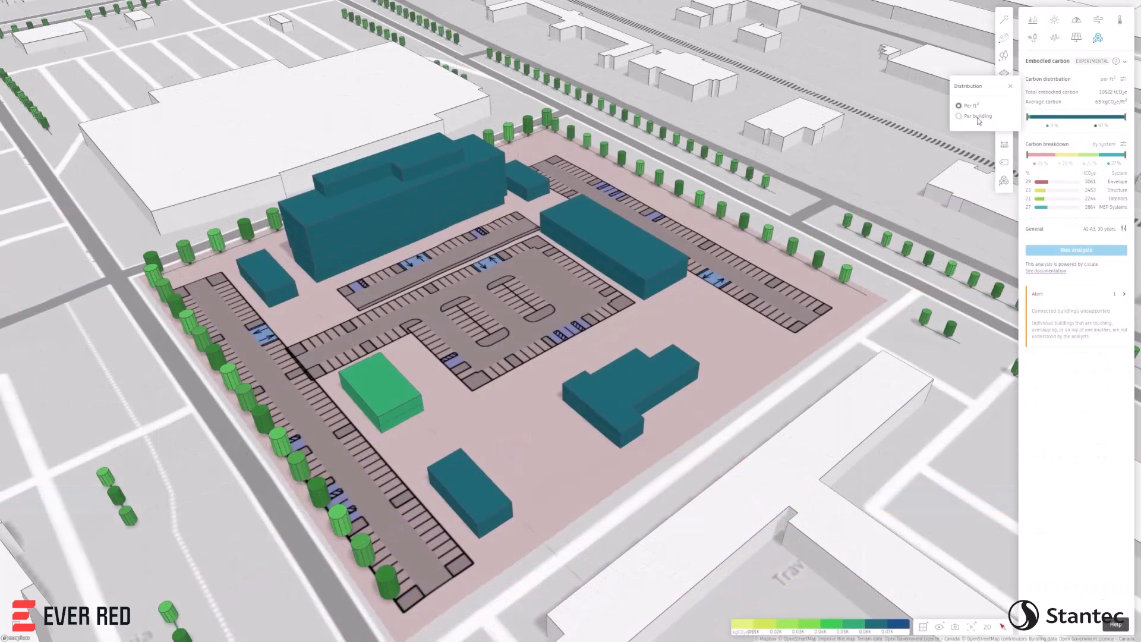
Switch the embodied carbon distribution to Per building
{"action": "left_click", "coordinate": [961, 115]}
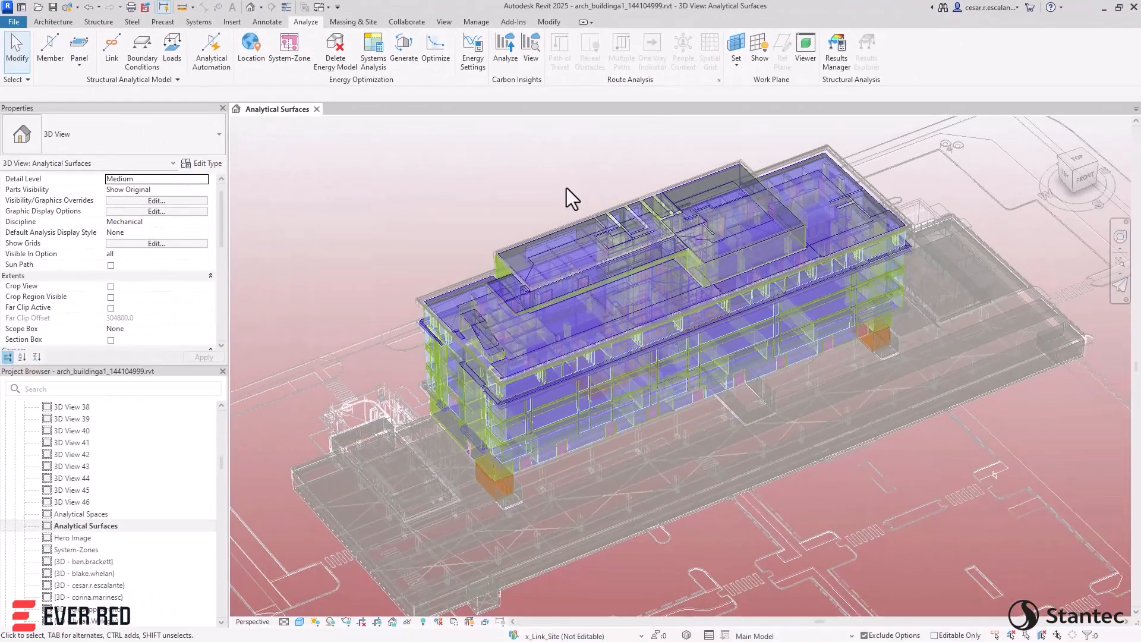
In Energy Settings' advanced options, set Export Complexity to Complex with Mullions and Shading Surfaces
{"action": "left_click", "coordinate": [472, 51]}
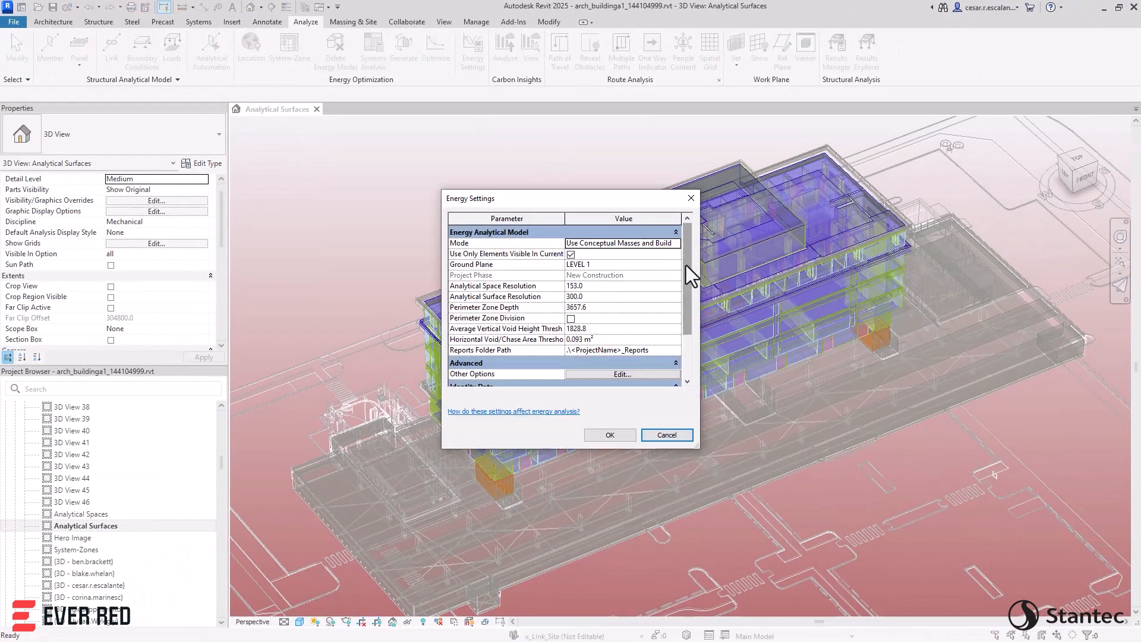
{"action": "left_click", "coordinate": [621, 373]}
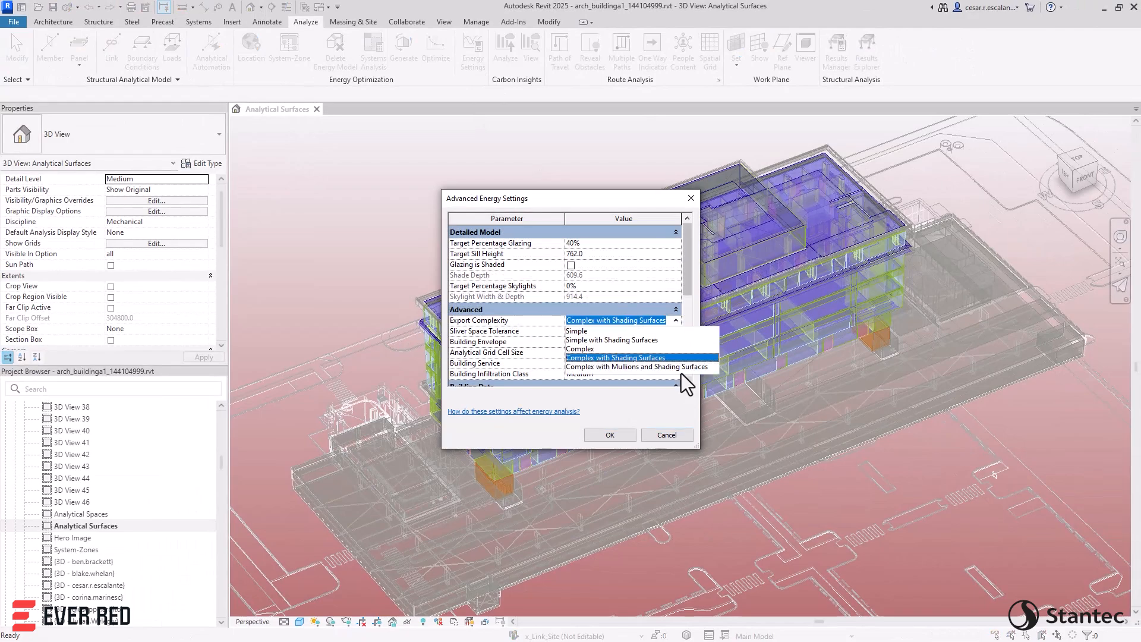
{"action": "left_click", "coordinate": [610, 435]}
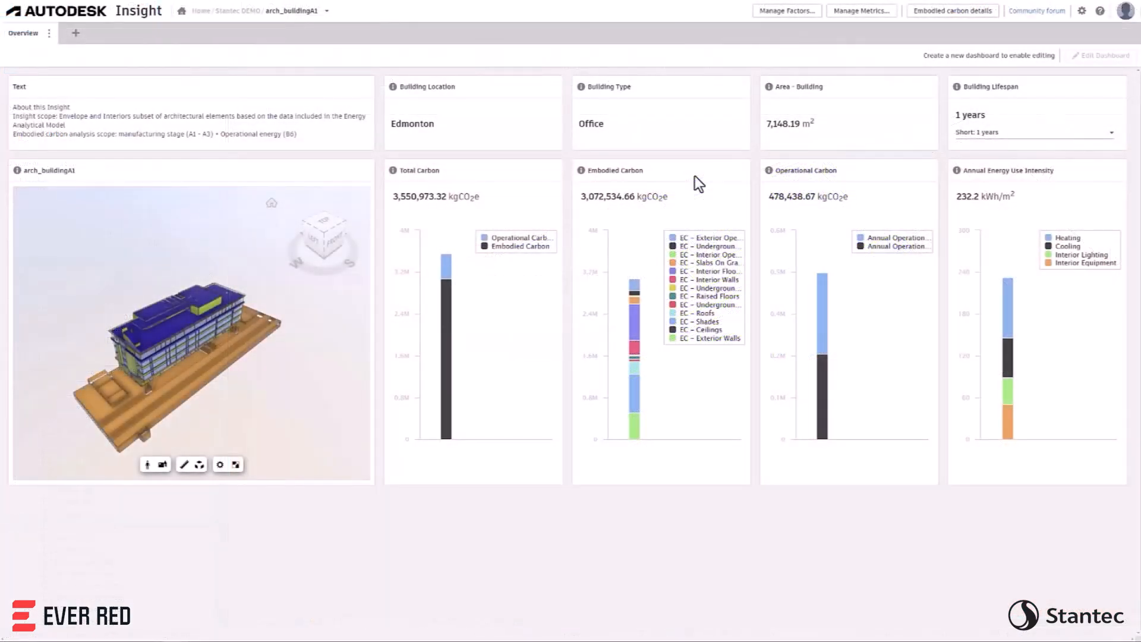
{"action": "mouse_move", "coordinate": [635, 382]}
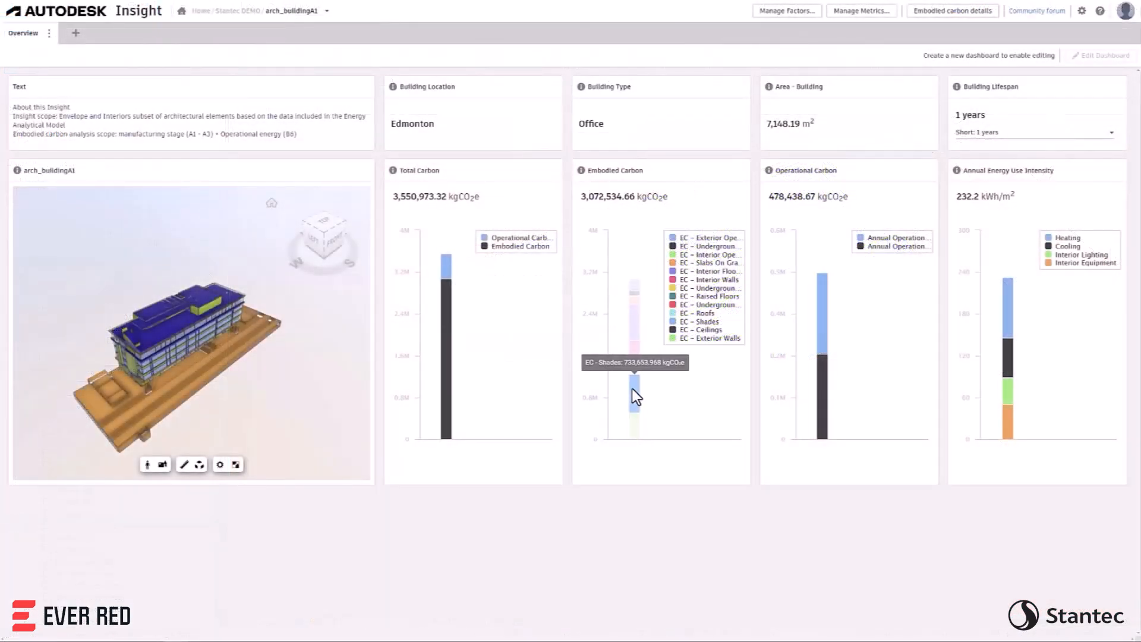
Arrange a dropdown card on the new dashboard and bind it to PV System Efficiency Ratio
{"action": "left_click", "coordinate": [74, 33]}
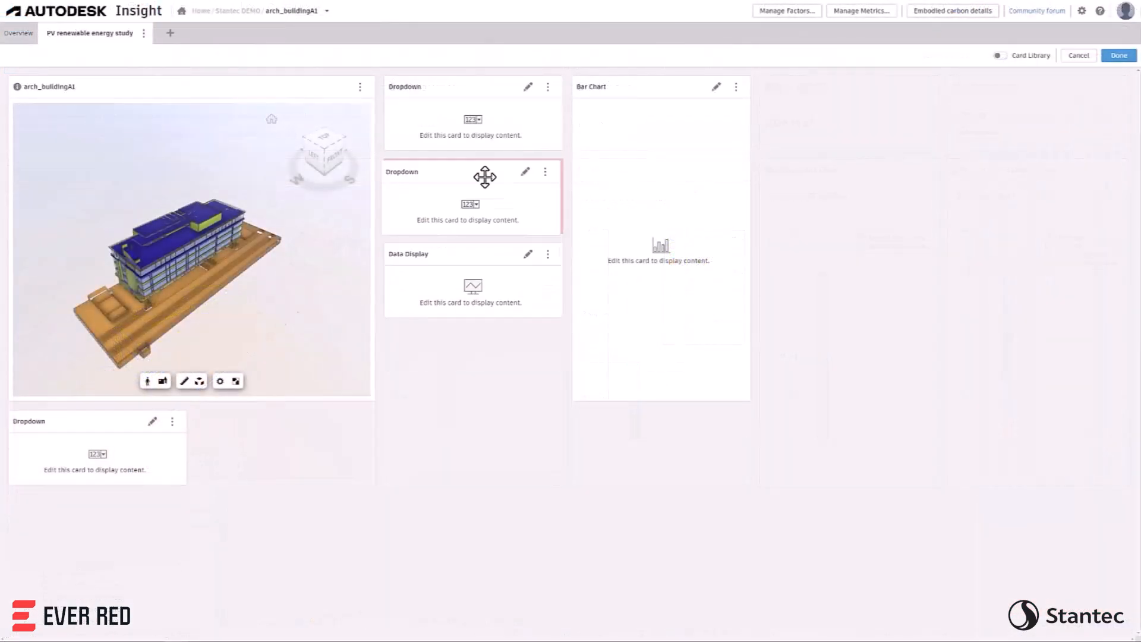
{"action": "left_click", "coordinate": [1000, 56]}
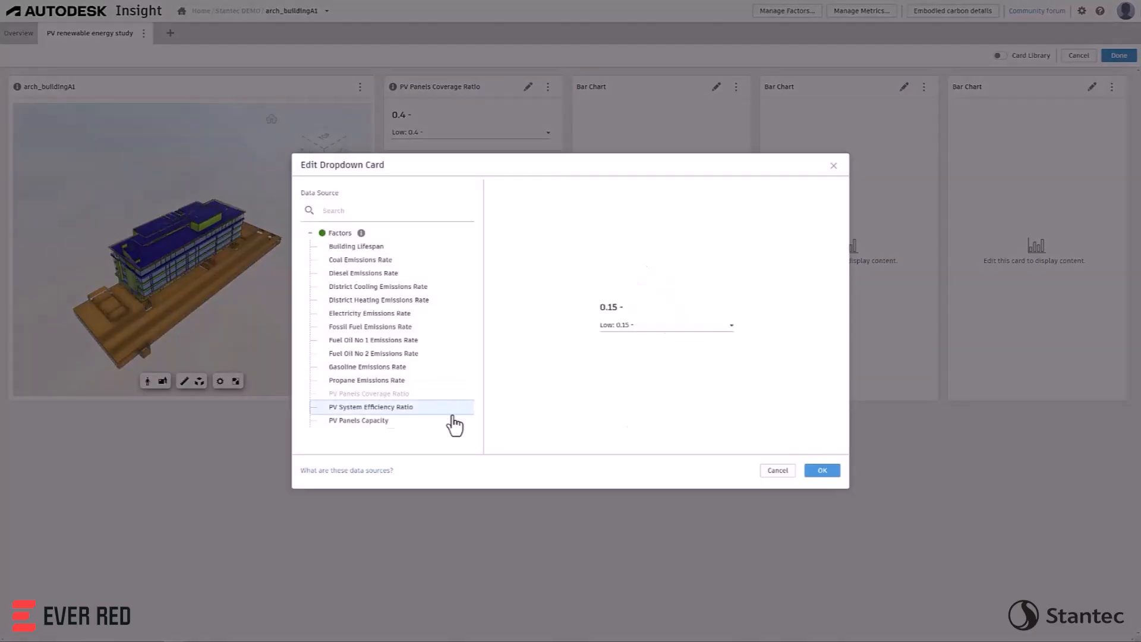
{"action": "left_click", "coordinate": [821, 469]}
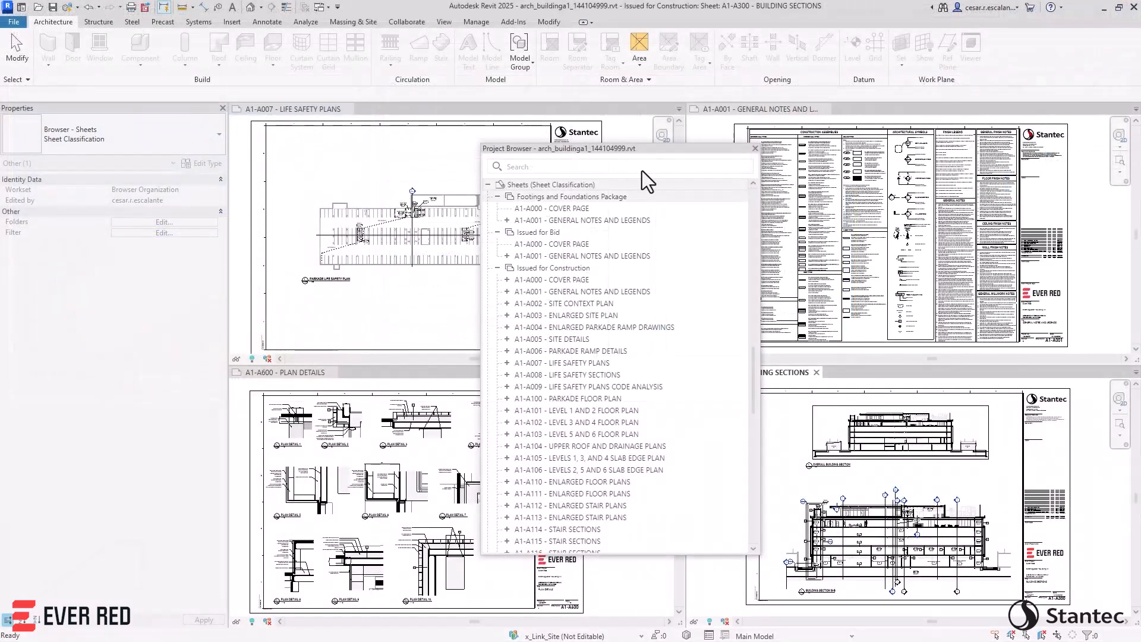
Create a new sheet collection under Sheets named Addendum 1
{"action": "right_click", "coordinate": [550, 184]}
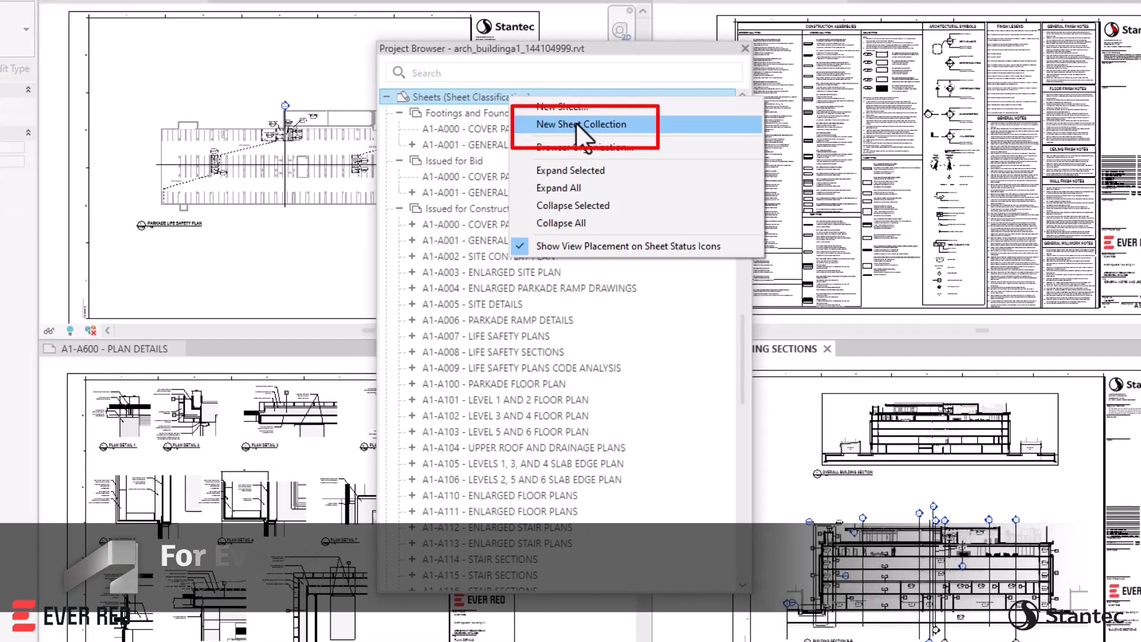
{"action": "left_click", "coordinate": [581, 124]}
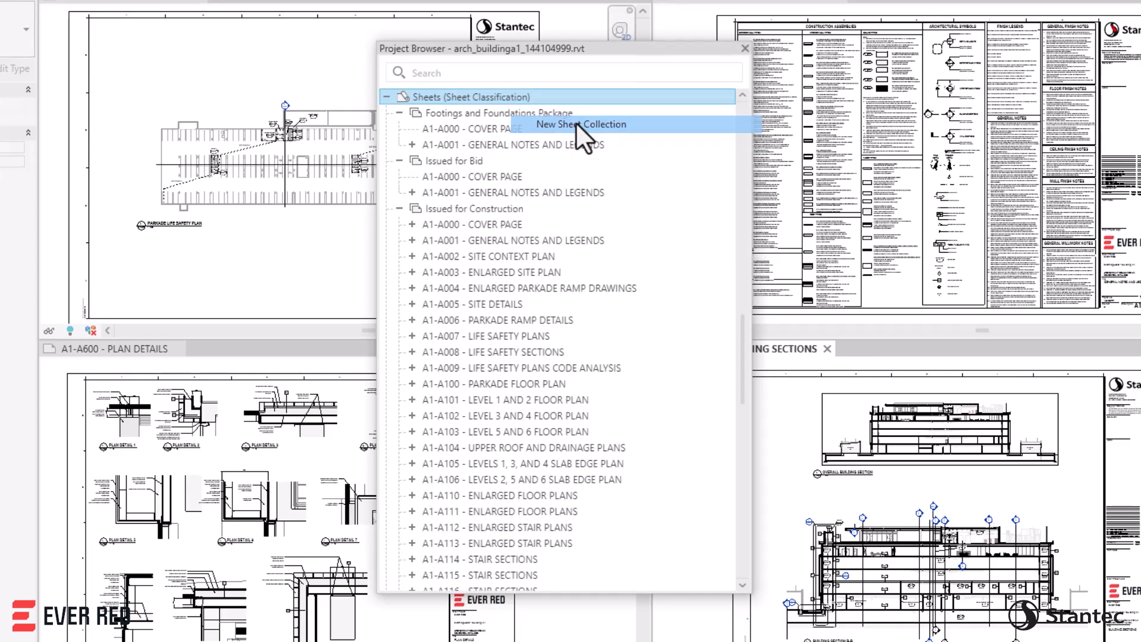
{"action": "left_click", "coordinate": [581, 125]}
{"action": "type", "text": "Addendum 1"}
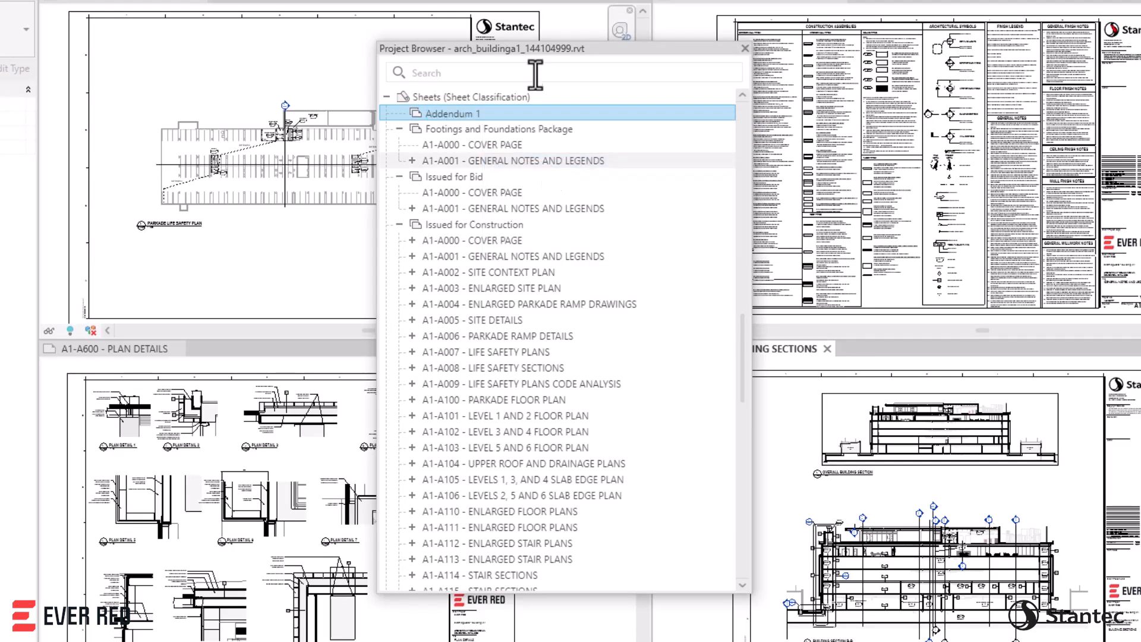
{"action": "mouse_move", "coordinate": [676, 167]}
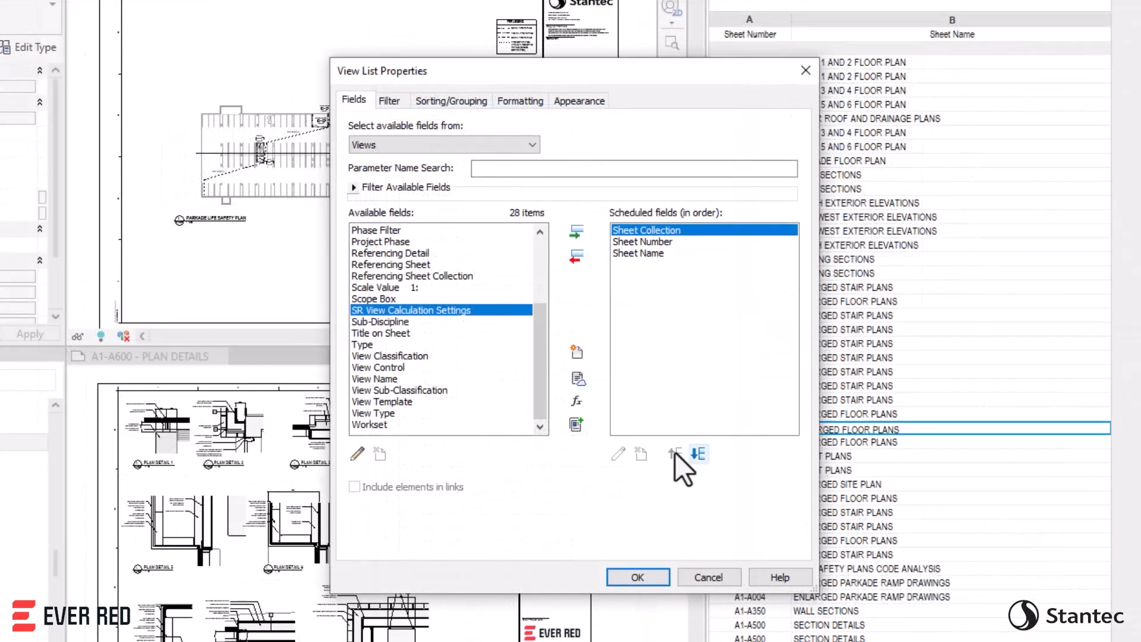
Filter the sheet list to Sheet Collection equals Addendum 1 and edit the copied cover page number
{"action": "left_click", "coordinate": [389, 100]}
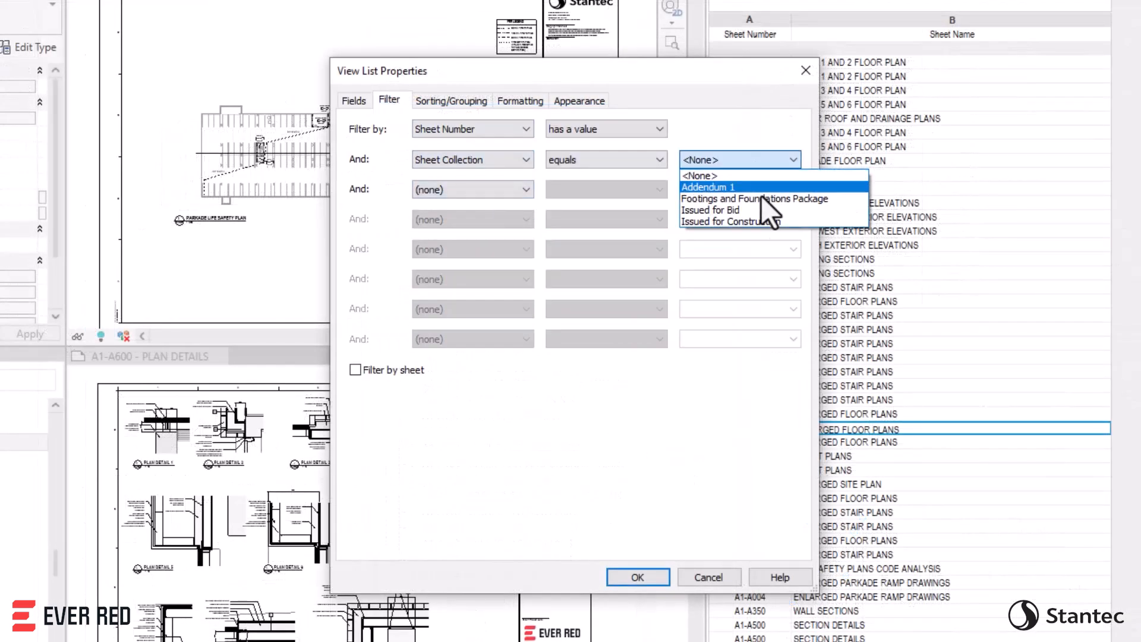
{"action": "left_click", "coordinate": [637, 577]}
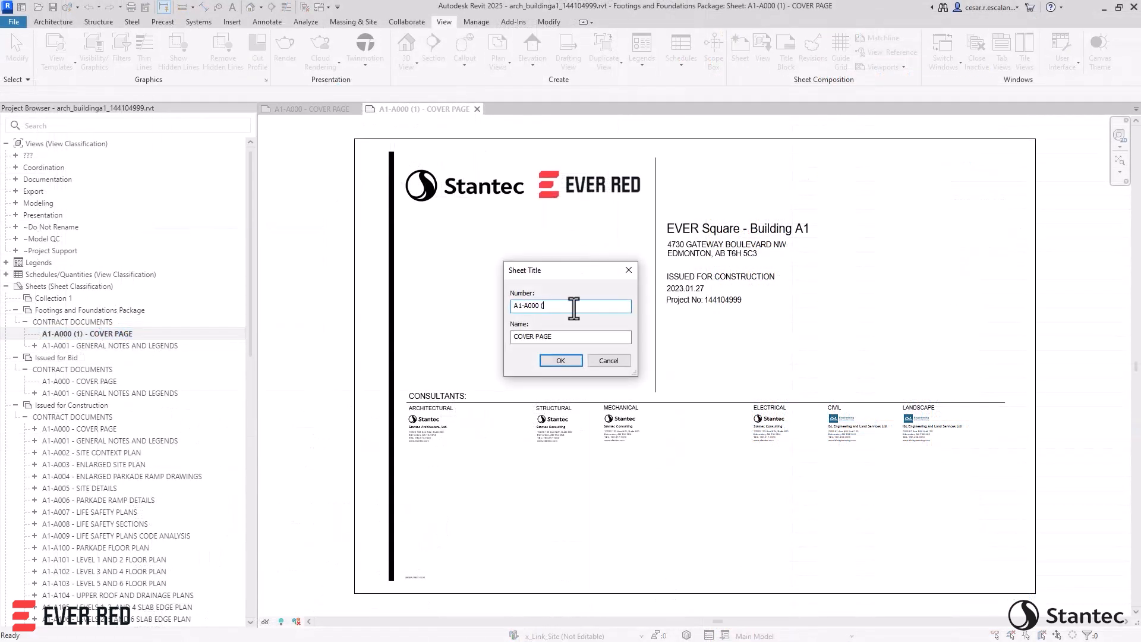
{"action": "left_click", "coordinate": [560, 360]}
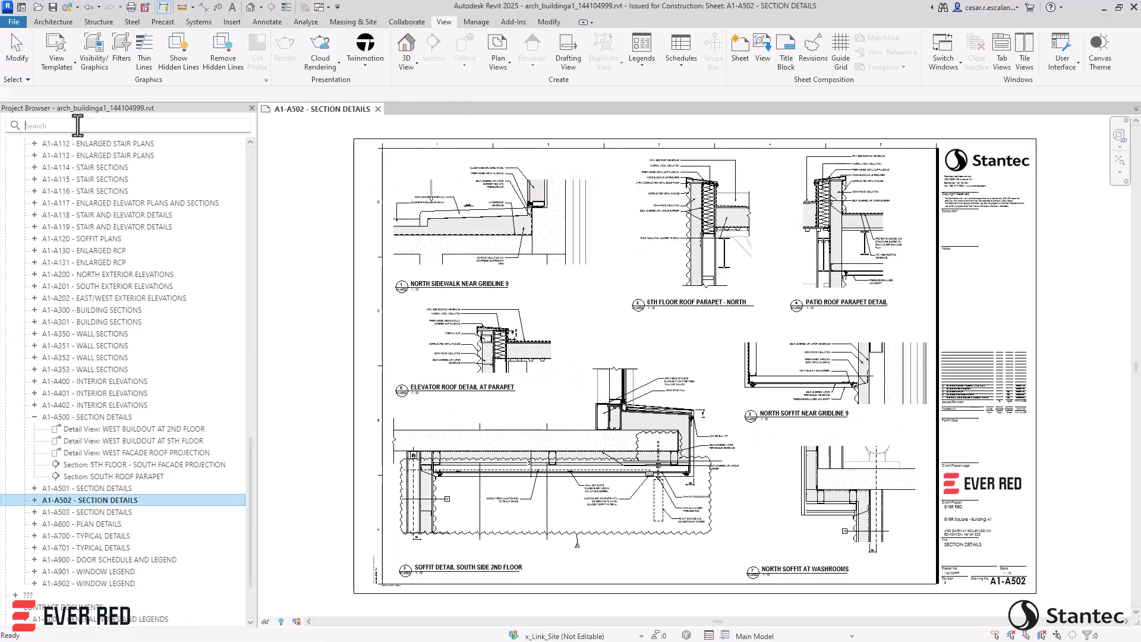
Search the Project Browser for 'stair' and open a stair detail match
{"action": "type", "text": "stair detail"}
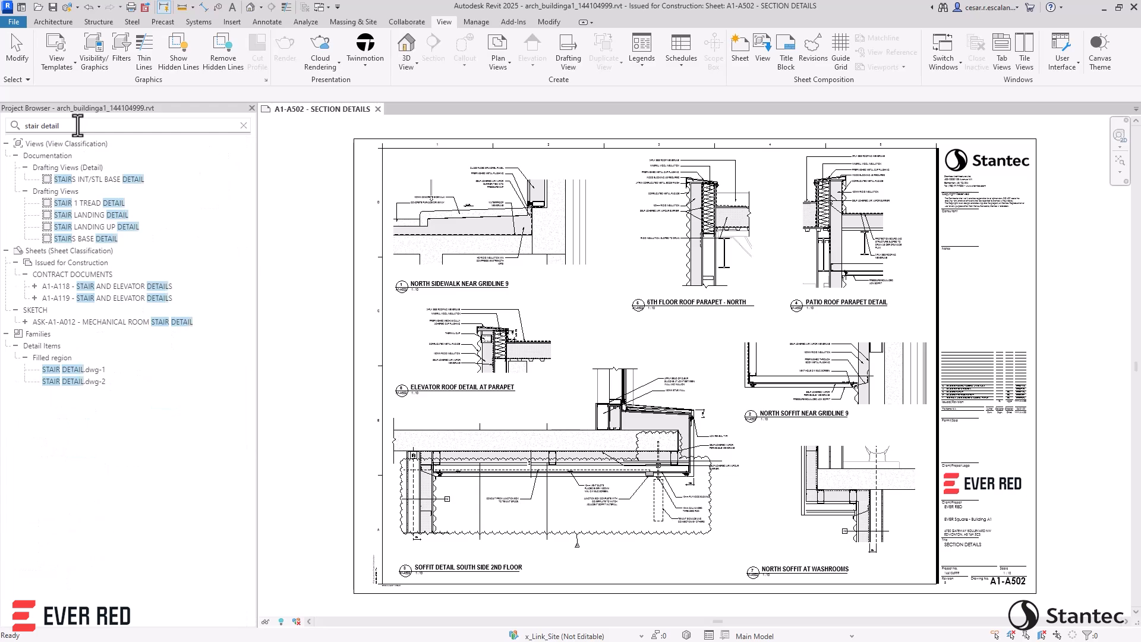
{"action": "double_click", "coordinate": [87, 239]}
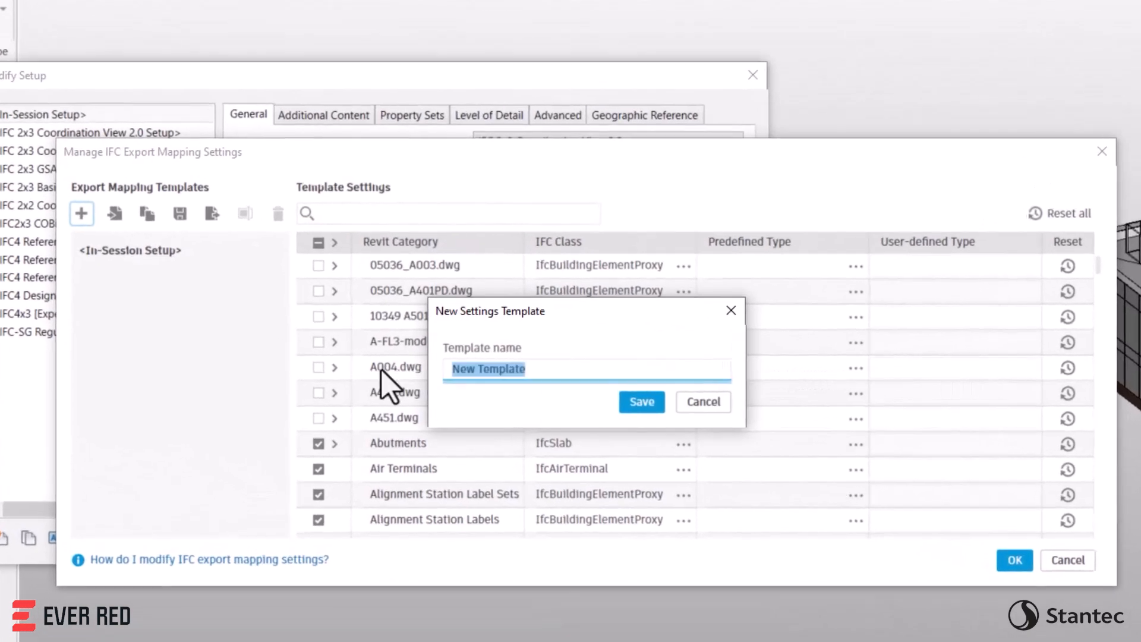
Name the IFC export template 'IFC-Export-' and map Walls to SOLIDWALL predefined type
{"action": "type", "text": "IFC-Export-"}
{"action": "left_click", "coordinate": [448, 213]}
{"action": "type", "text": "w"}
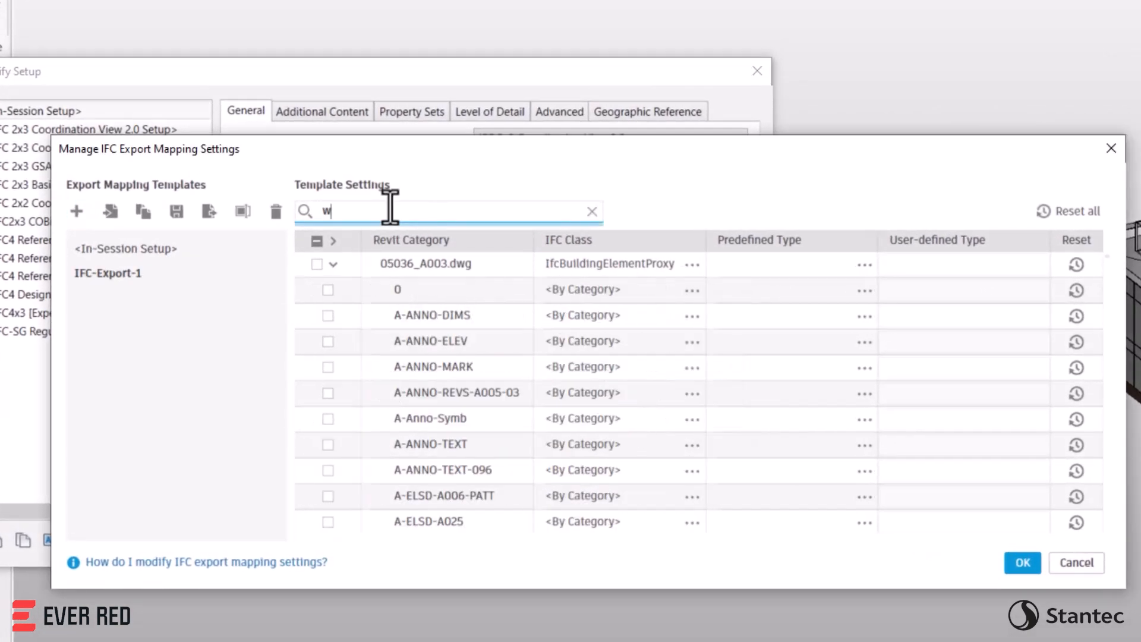
{"action": "type", "text": "alls"}
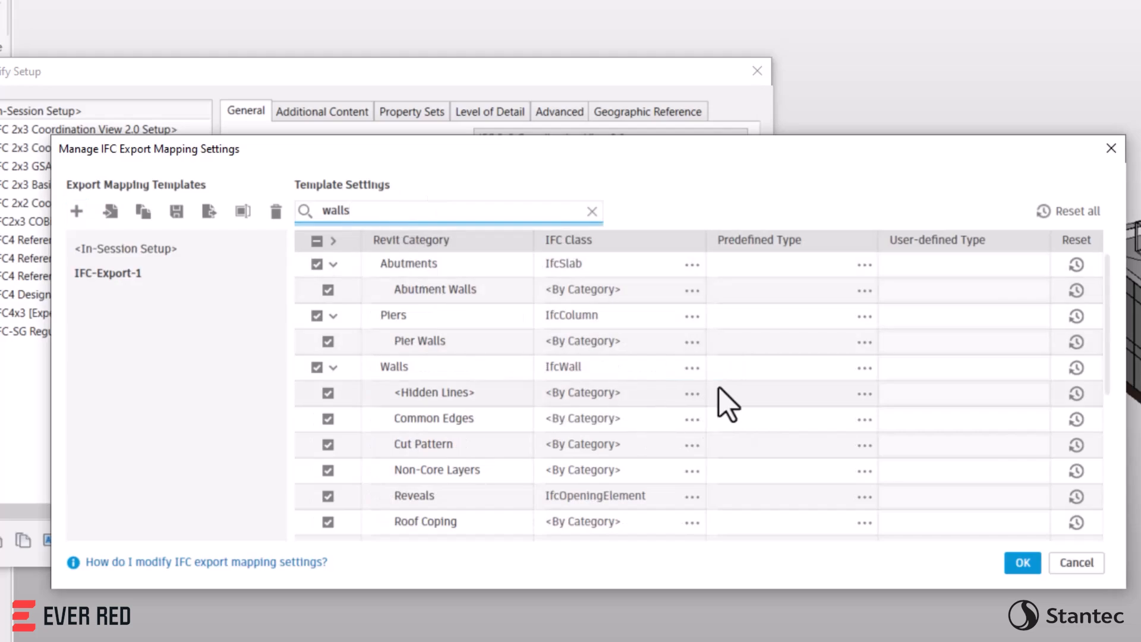
{"action": "left_click", "coordinate": [690, 368]}
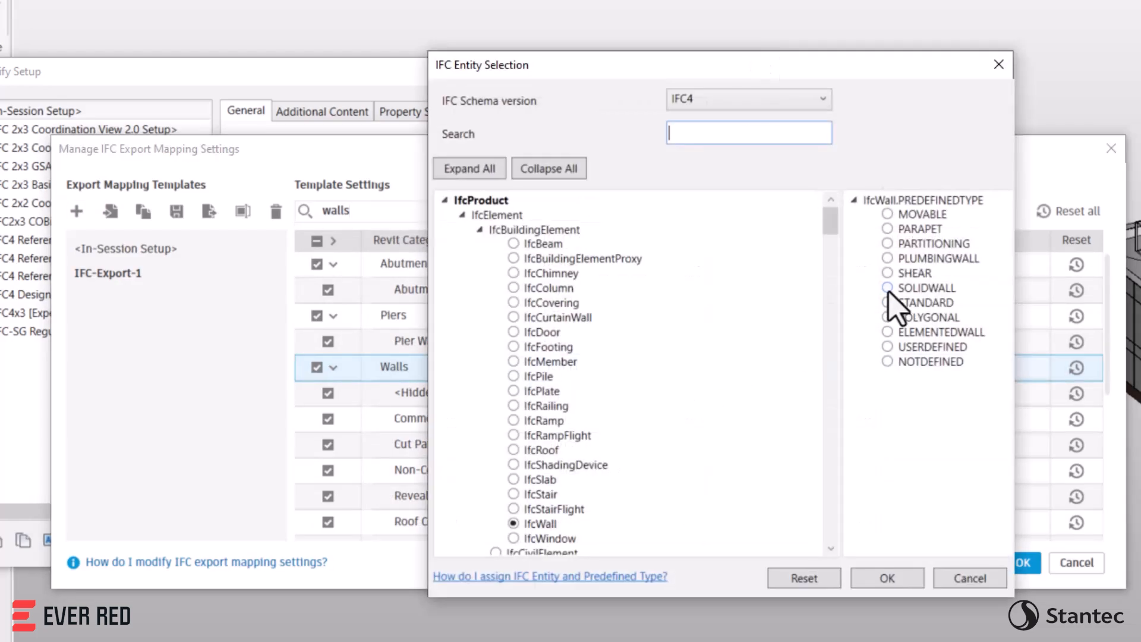
{"action": "left_click", "coordinate": [886, 577]}
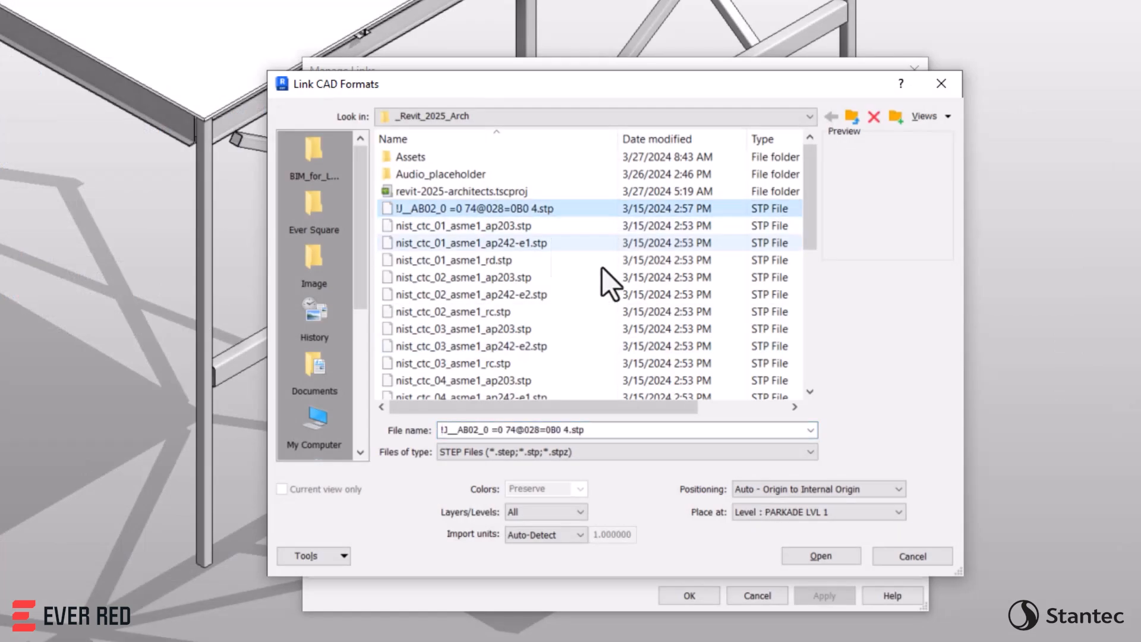
Link the STEP file, then set project location from the survey point in Location and Site
{"action": "left_click", "coordinate": [818, 555]}
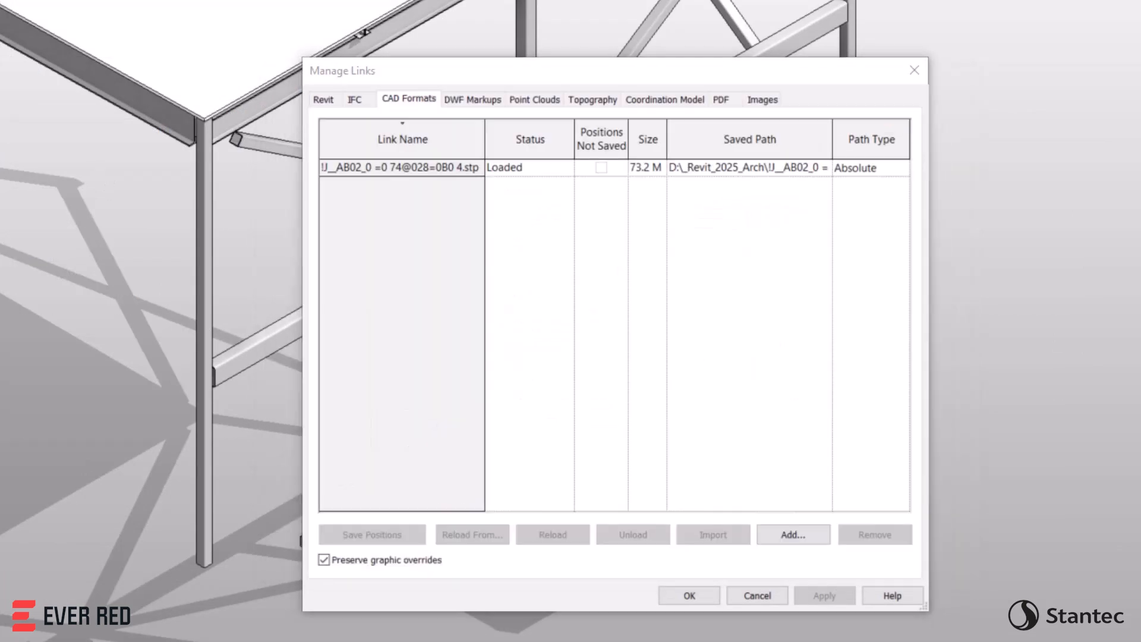
{"action": "left_click", "coordinate": [688, 595]}
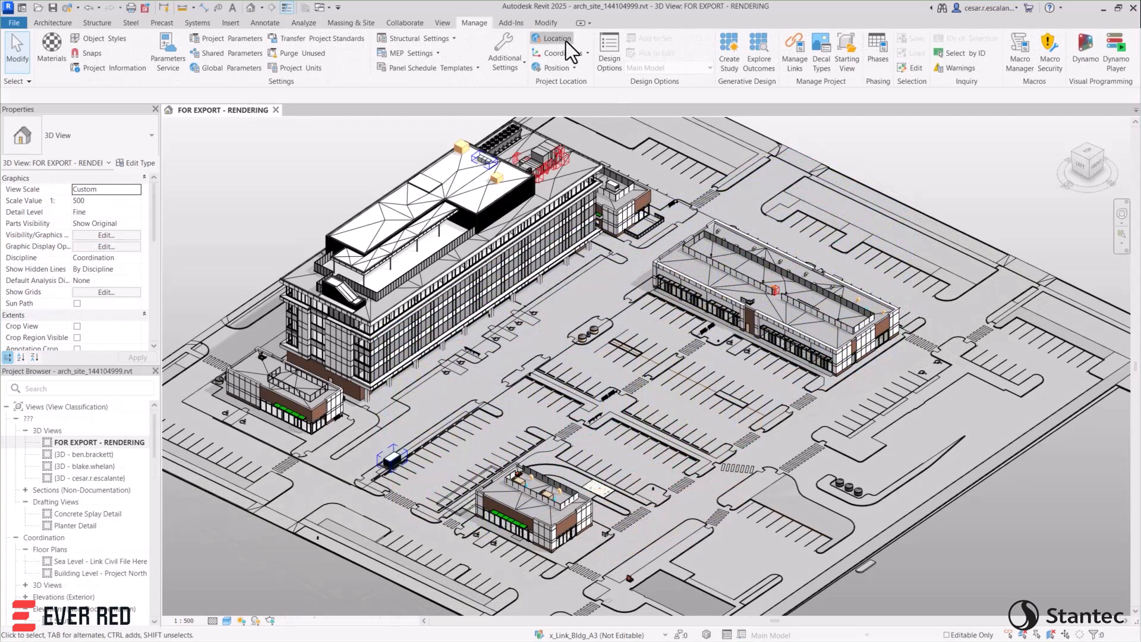
{"action": "left_click", "coordinate": [555, 38]}
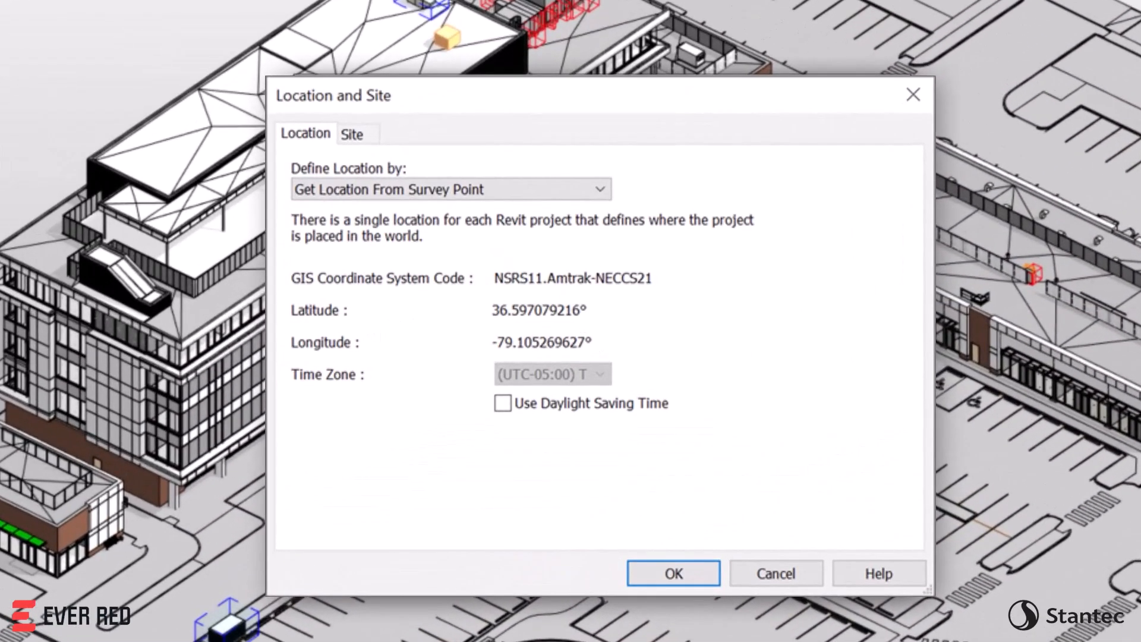
{"action": "left_click", "coordinate": [670, 573]}
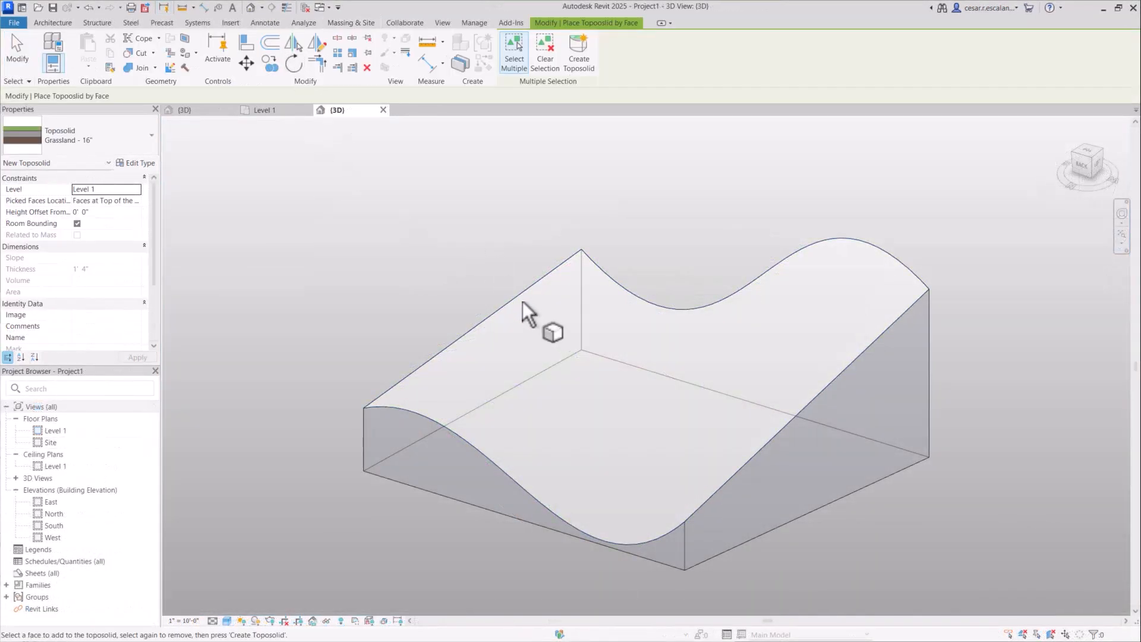
Create a toposolid from the curved face and excavate the embedded elements from the terrain toposolid
{"action": "left_click", "coordinate": [528, 309]}
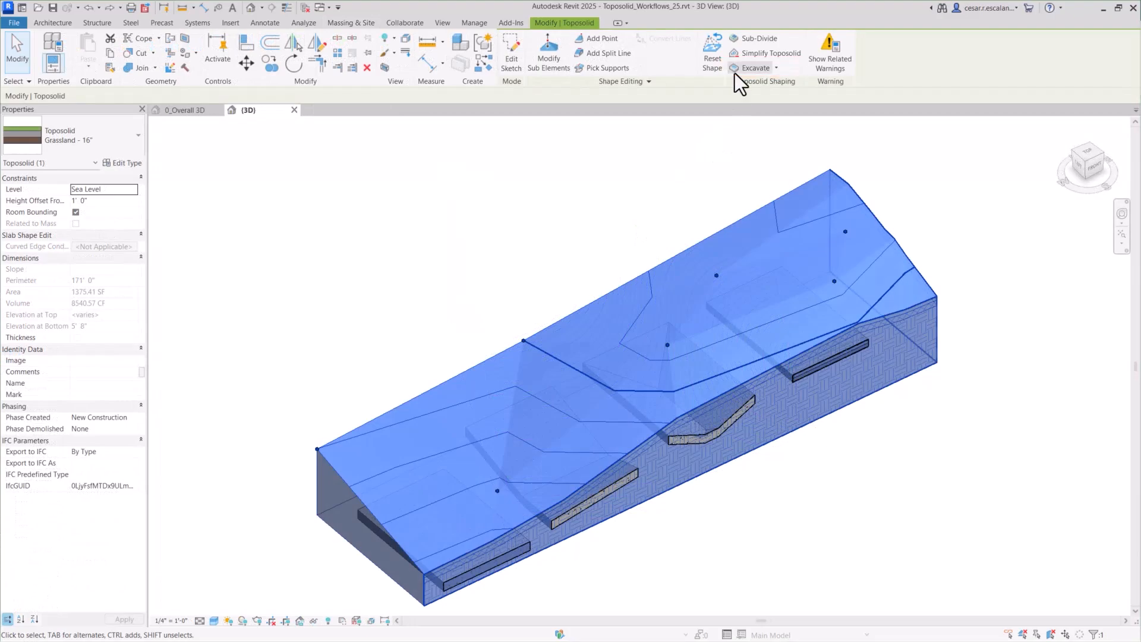
{"action": "left_click", "coordinate": [754, 68]}
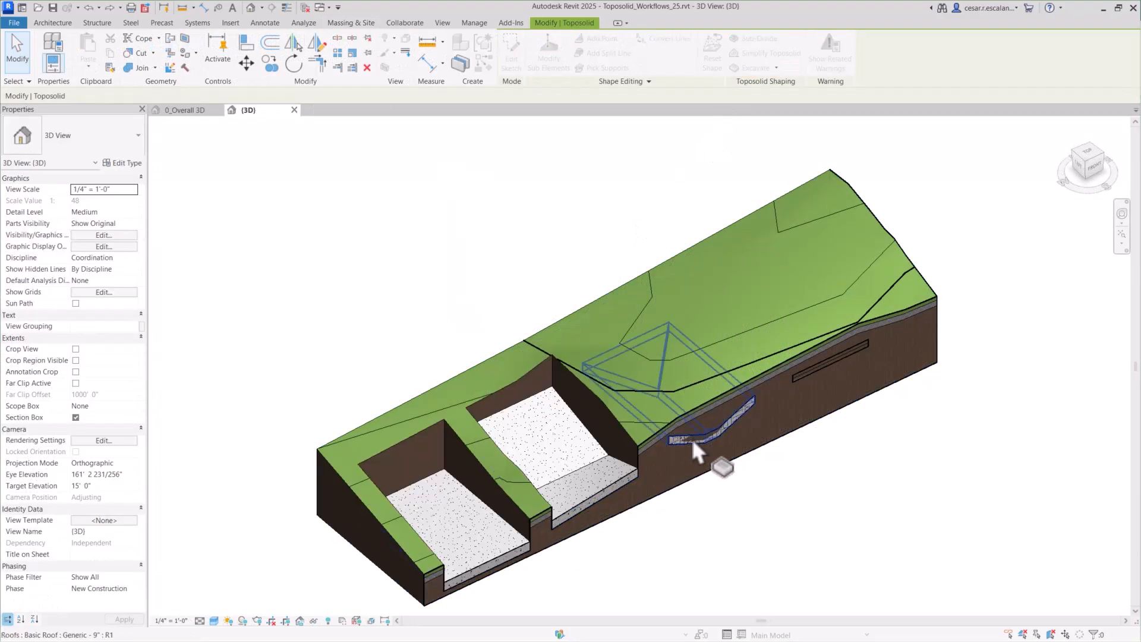
{"action": "left_click_drag", "start_coordinate": [699, 448], "coordinate": [764, 538]}
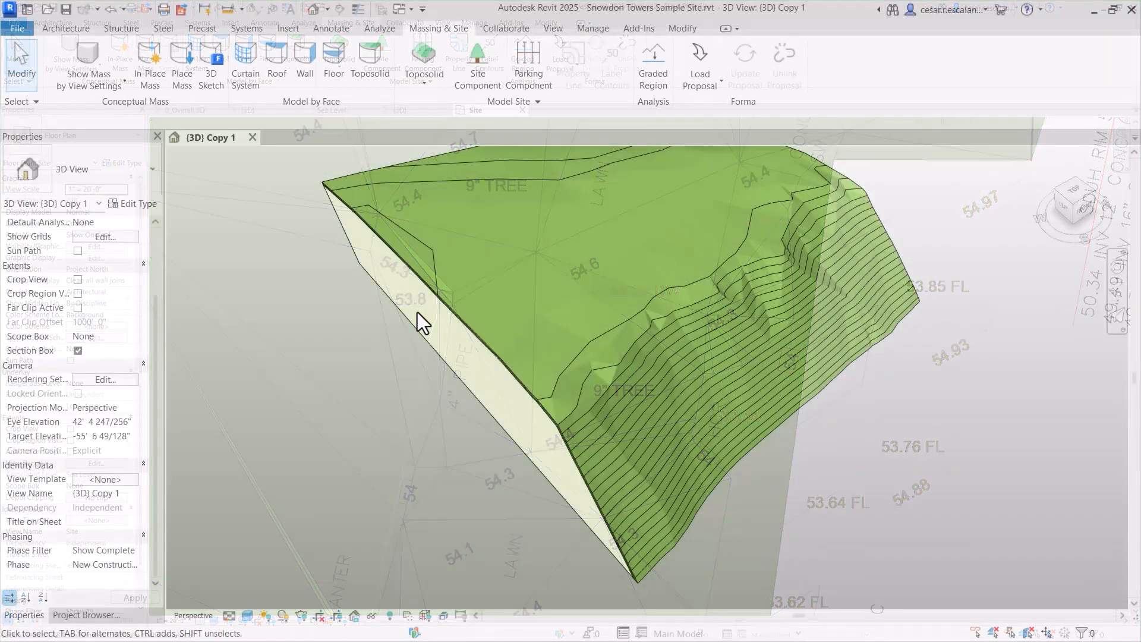
{"action": "left_click", "coordinate": [512, 101]}
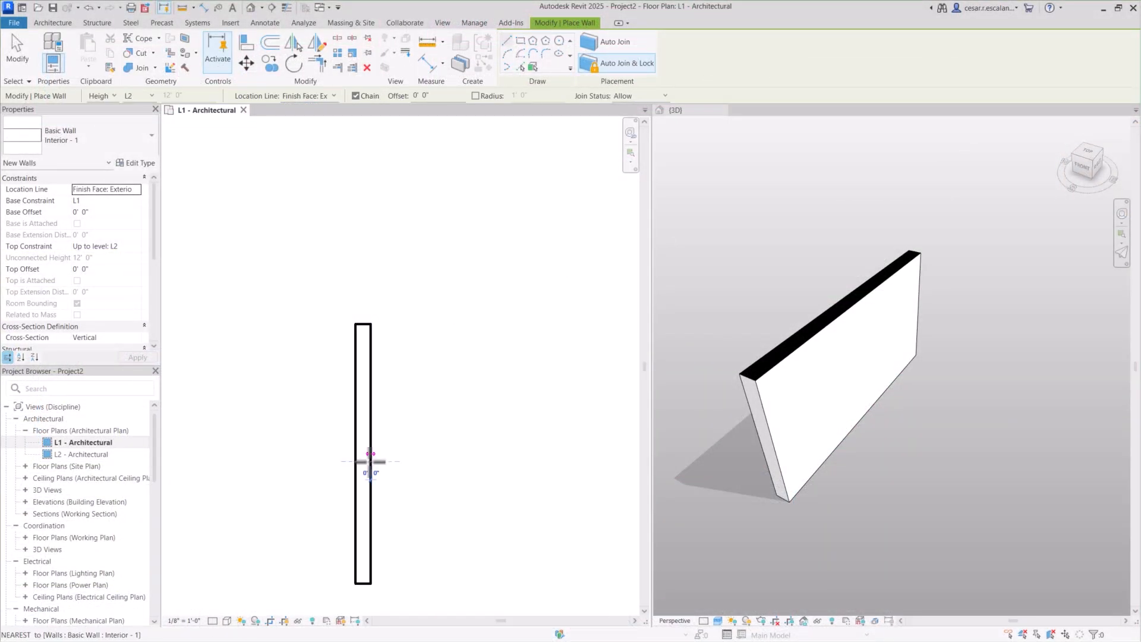
Place the interior wall's end point on L1 and orbit the mullion family in 3D
{"action": "left_click", "coordinate": [371, 250]}
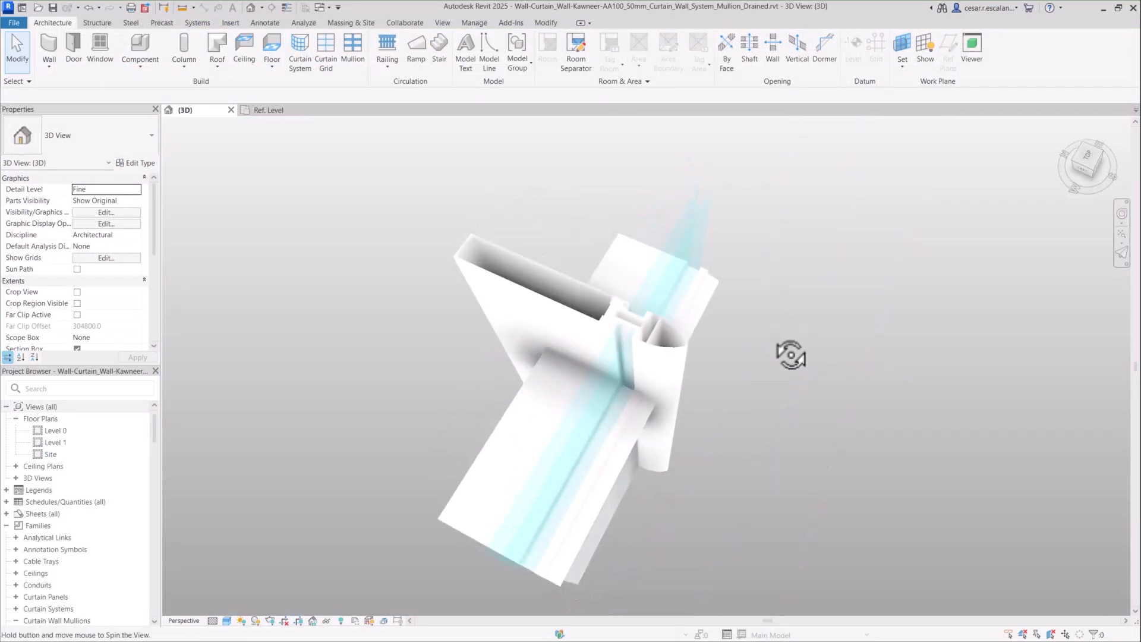
{"action": "left_click_drag", "start_coordinate": [791, 354], "coordinate": [400, 333]}
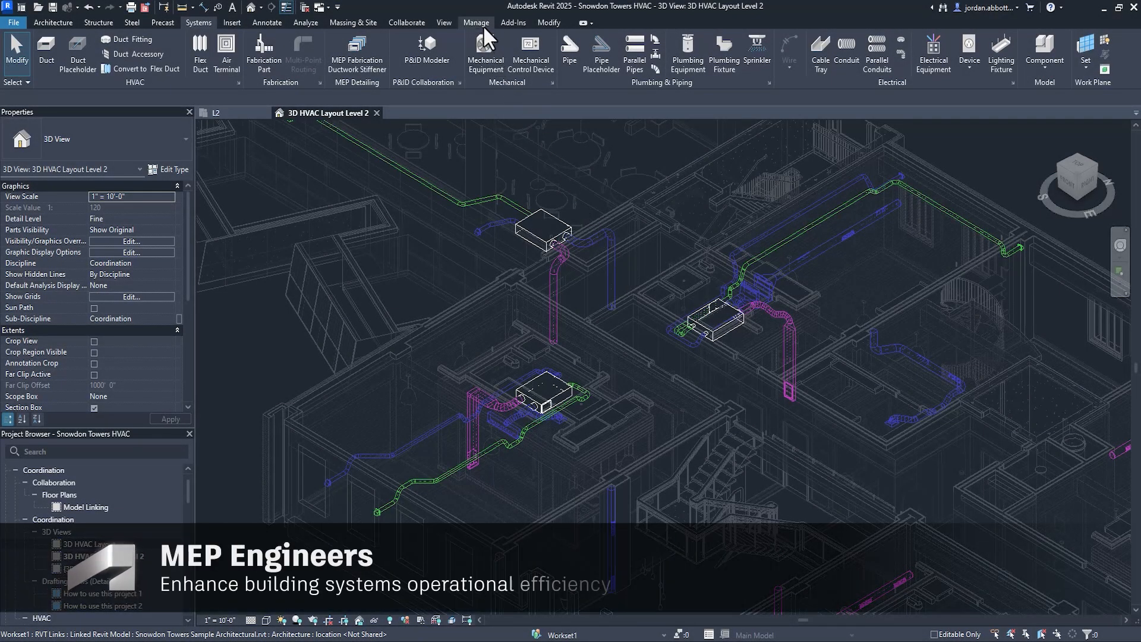
Open Building Operating Schedules via MEP Settings and view Large Assembly Hall Occupancy hourly values
{"action": "left_click", "coordinate": [442, 55]}
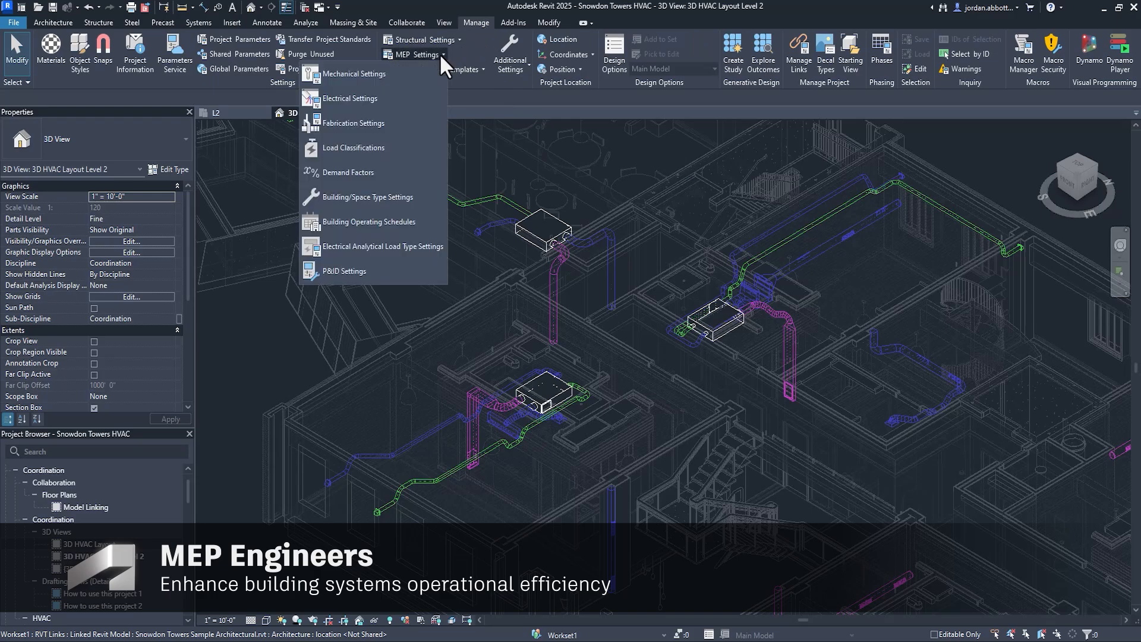
{"action": "mouse_move", "coordinate": [421, 226]}
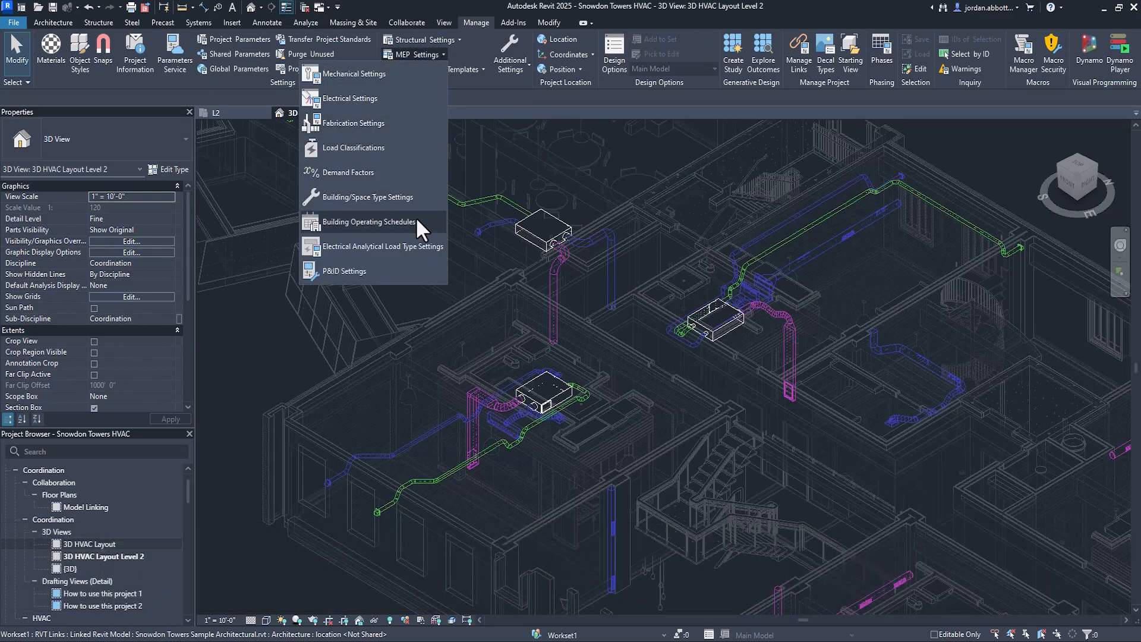
{"action": "left_click", "coordinate": [368, 222]}
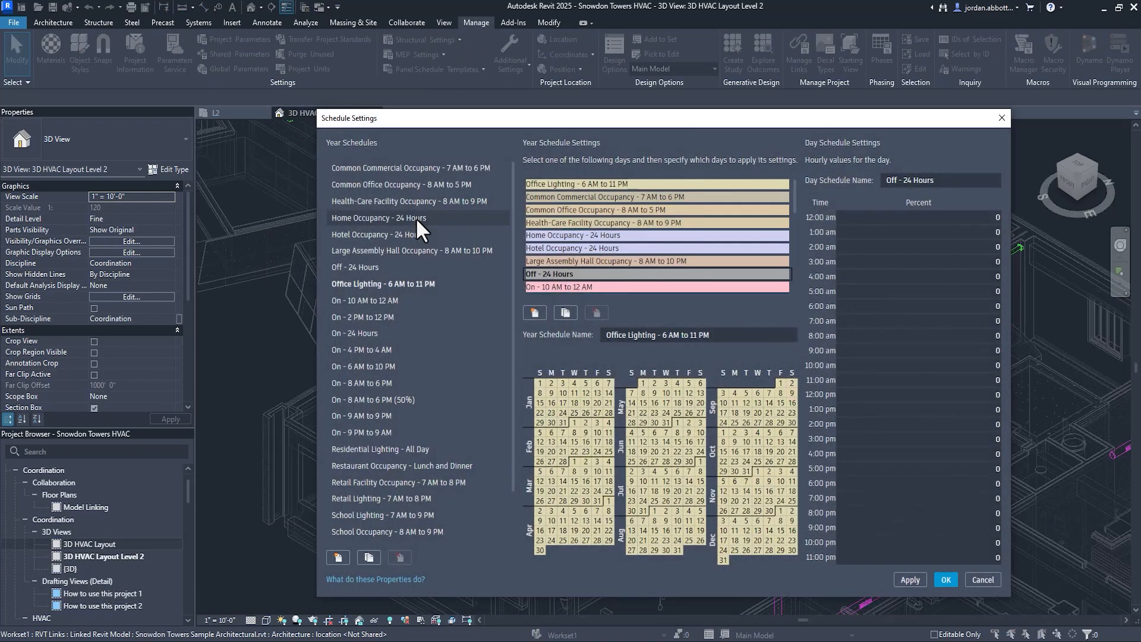
{"action": "left_click", "coordinate": [410, 251]}
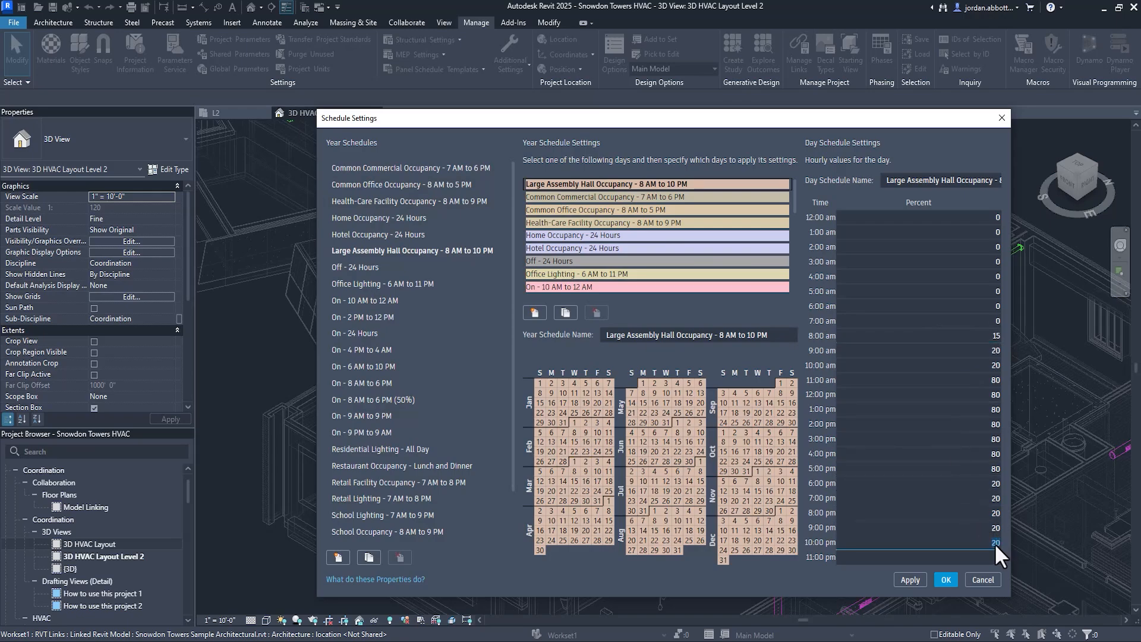
{"action": "left_click", "coordinate": [993, 542]}
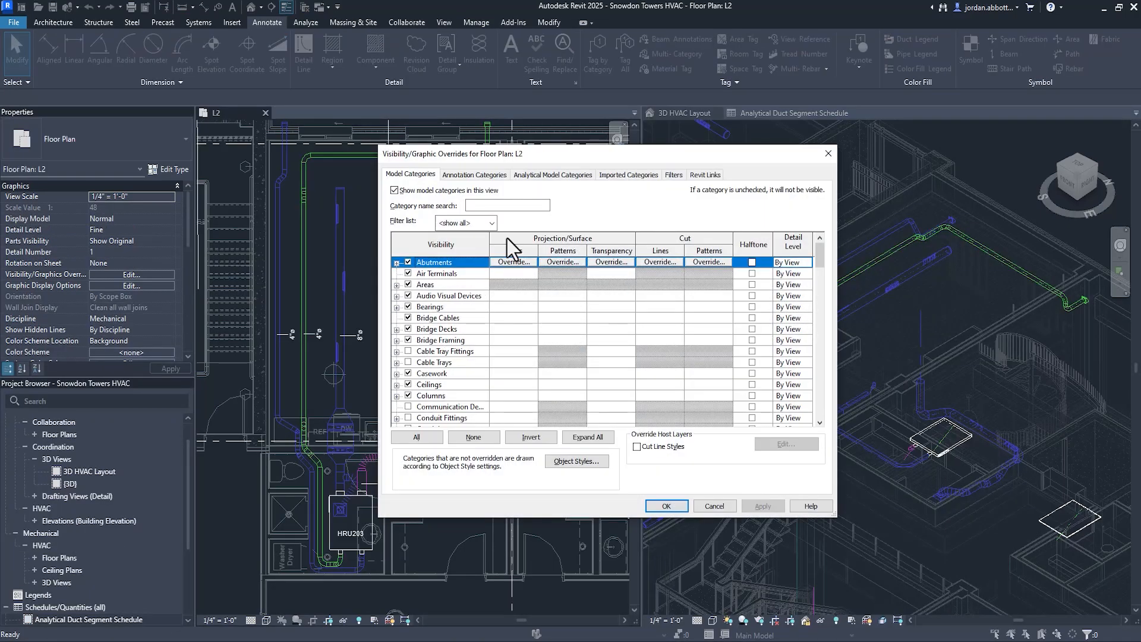
Apply Analytical Model Categories overrides and select an analytical duct segment in the plan
{"action": "left_click", "coordinate": [552, 173]}
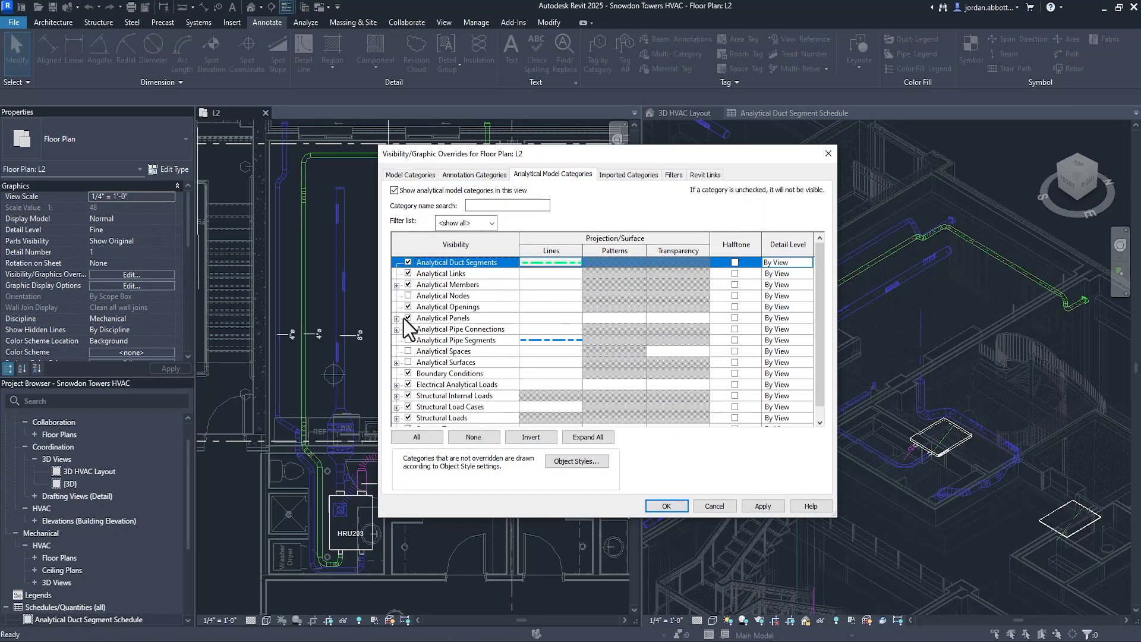
{"action": "left_click", "coordinate": [665, 506]}
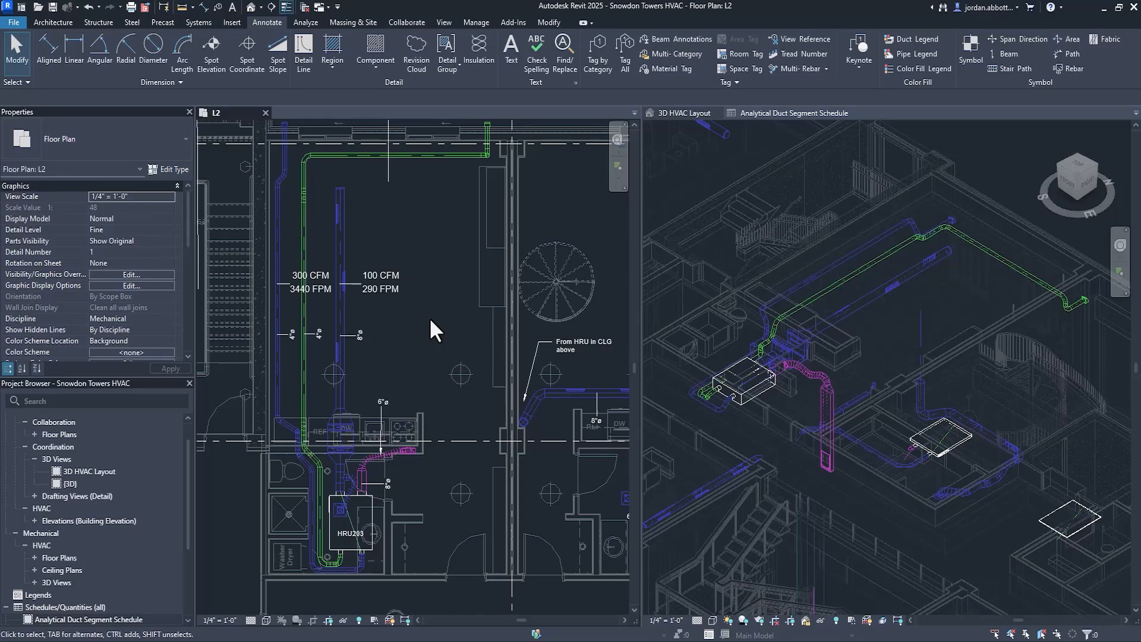
{"action": "left_click", "coordinate": [793, 113]}
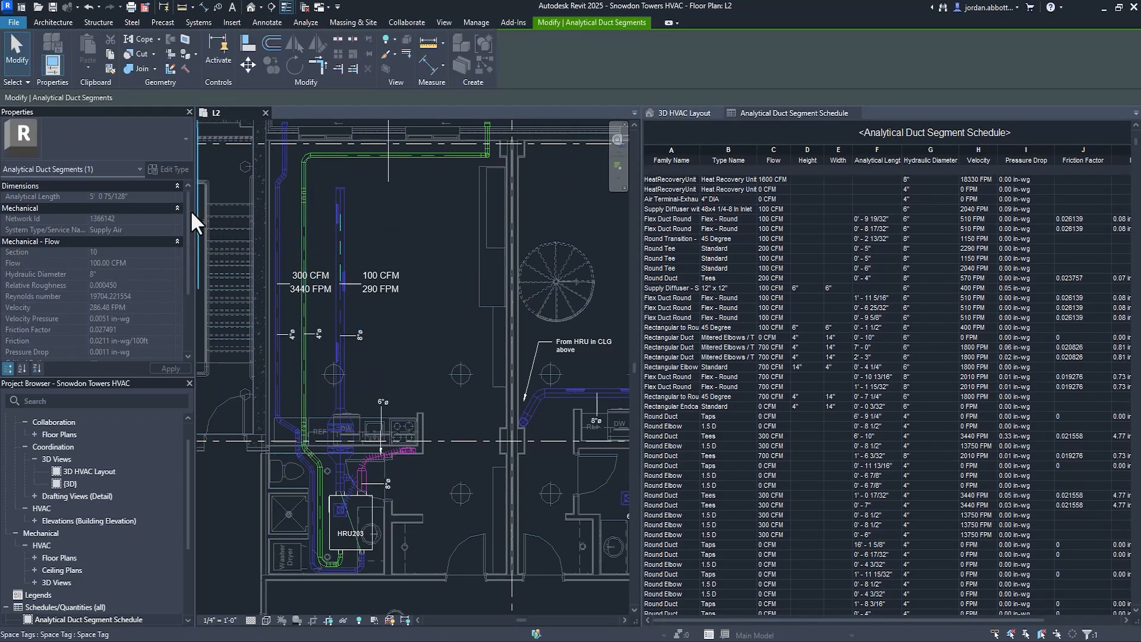
{"action": "scroll", "scroll_direction": "down", "scroll_amount": 3}
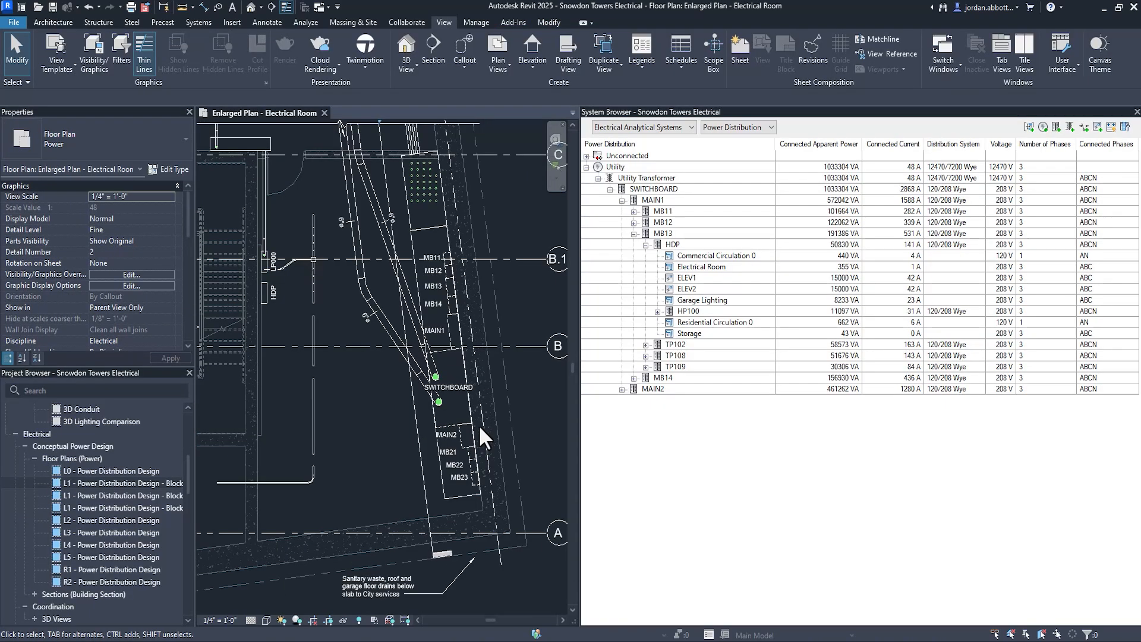
Set the Storage analytical load's Number of Phases to 1 and open the Data Panel schedule template options
{"action": "left_click", "coordinate": [689, 333]}
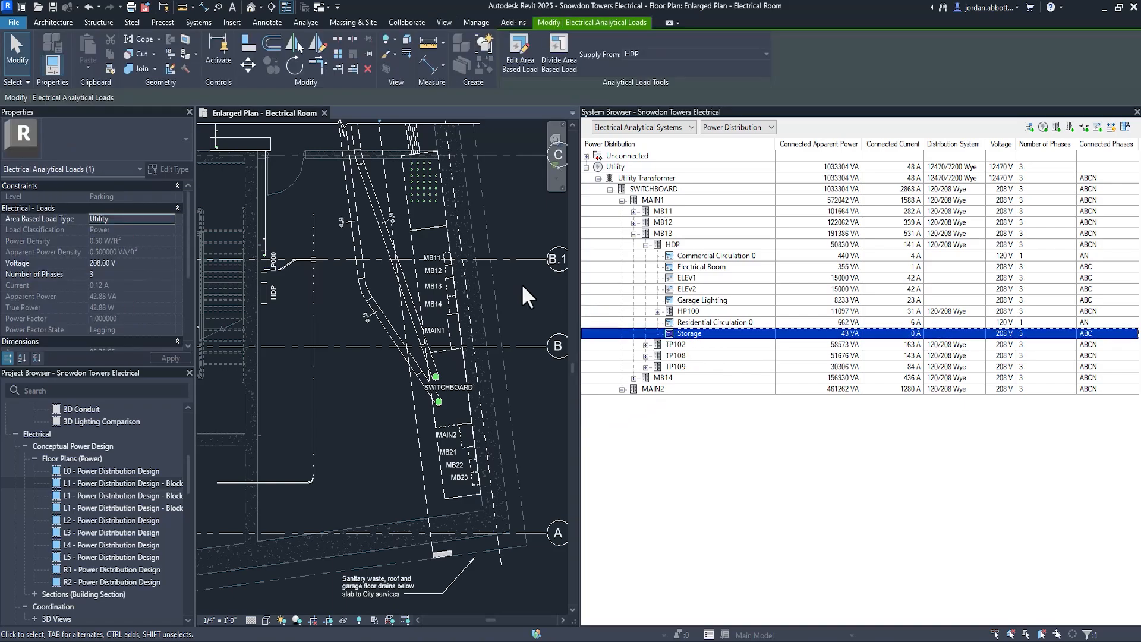
{"action": "mouse_move", "coordinate": [178, 282]}
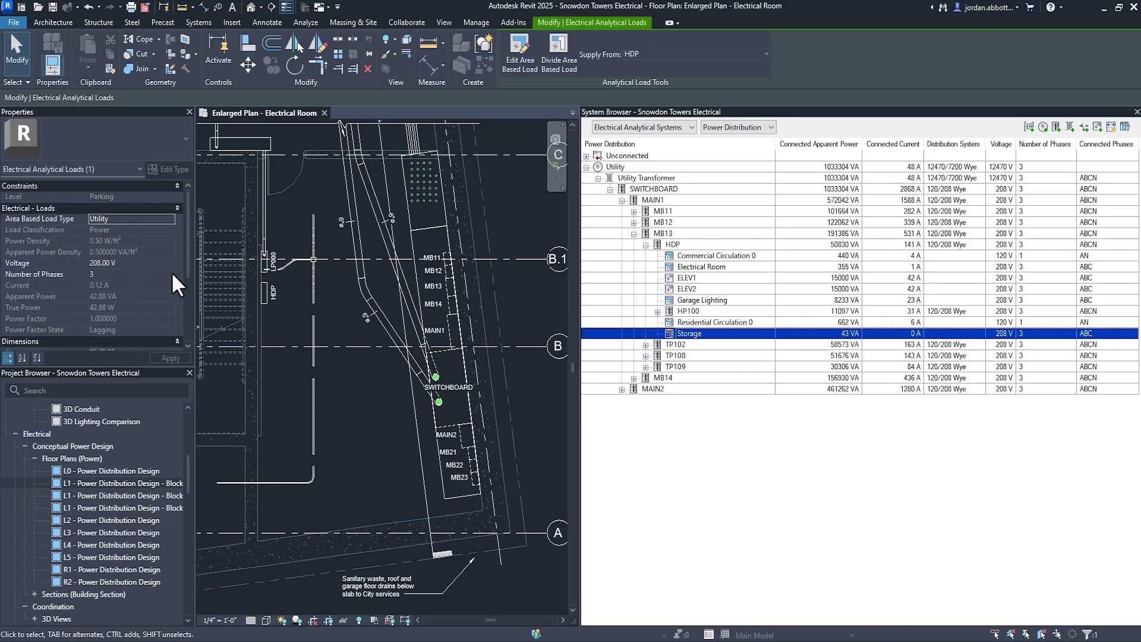
{"action": "left_click", "coordinate": [131, 275]}
{"action": "type", "text": "1"}
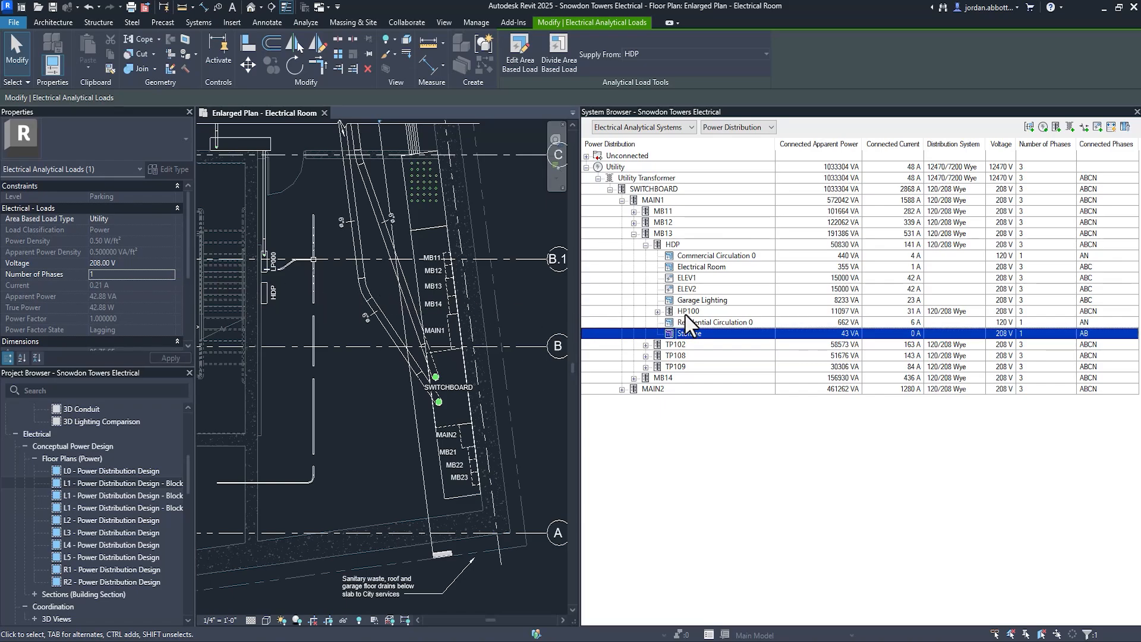
{"action": "left_click", "coordinate": [688, 310]}
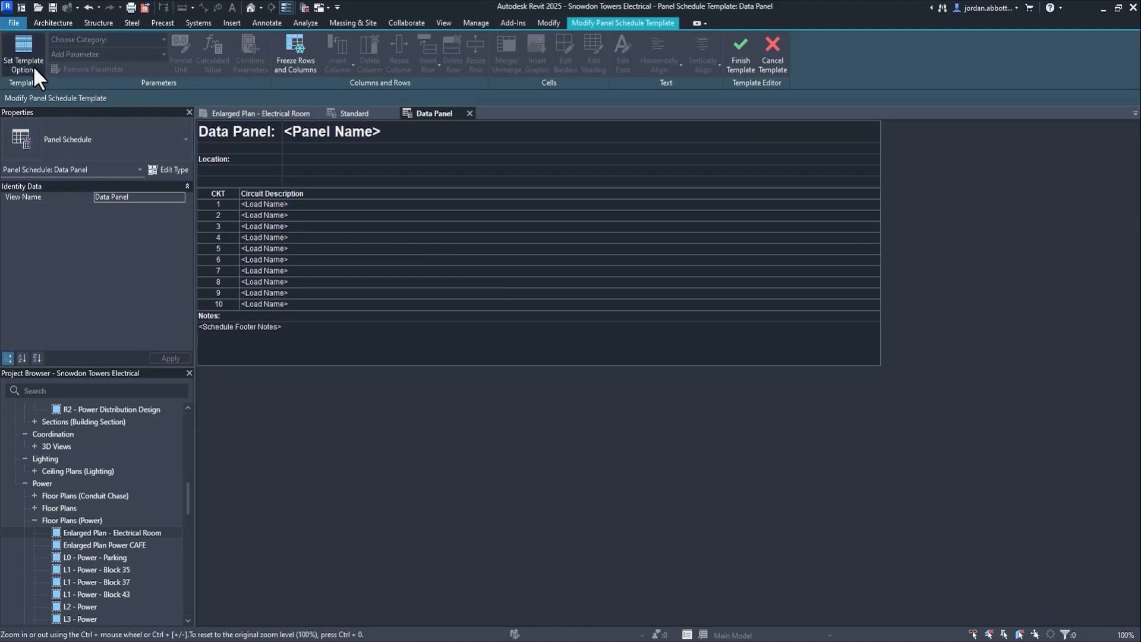
{"action": "left_click", "coordinate": [23, 55]}
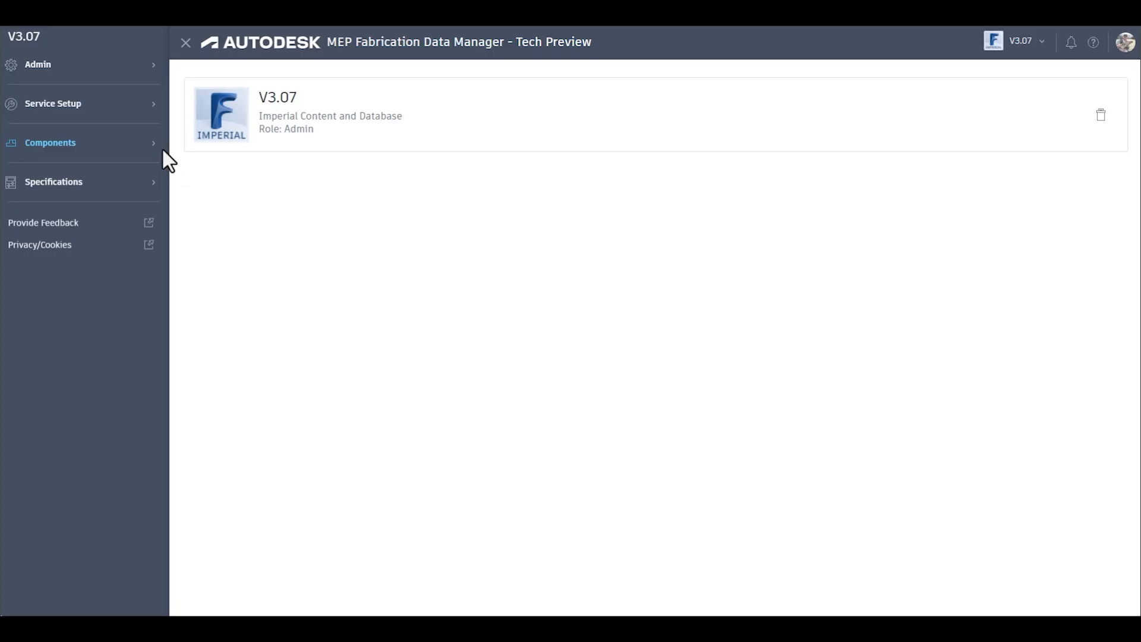
Browse the Viega copper parts, inspect the 0916XL elbow's geometry, then filter the list and show it as picture tiles
{"action": "left_click", "coordinate": [50, 142]}
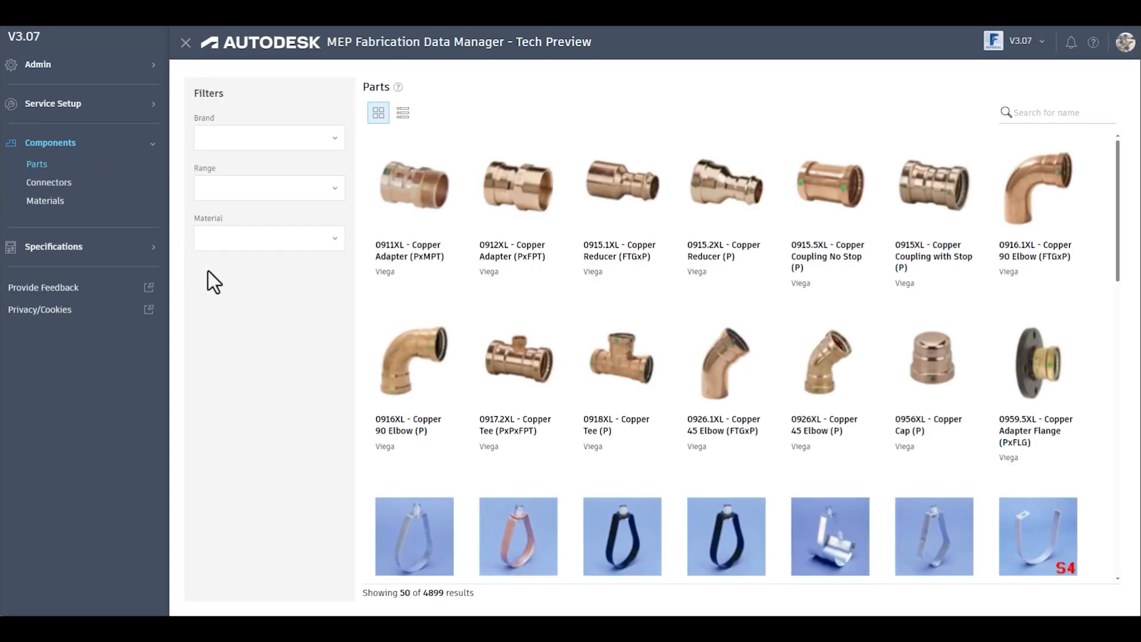
{"action": "left_click", "coordinate": [413, 361]}
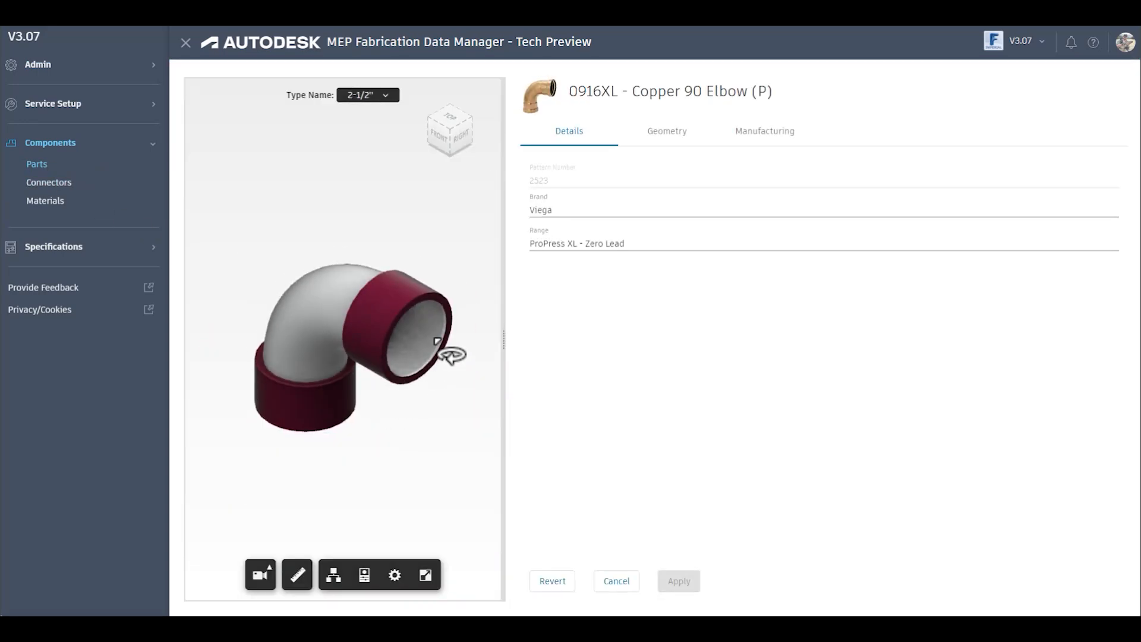
{"action": "left_click", "coordinate": [666, 131]}
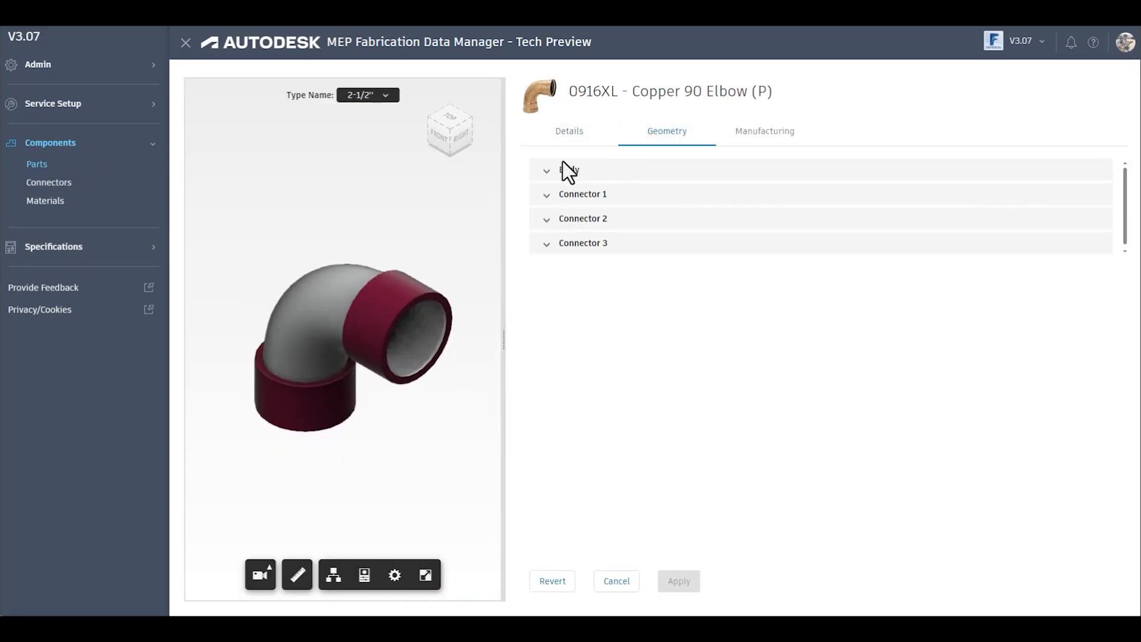
{"action": "left_click", "coordinate": [545, 170]}
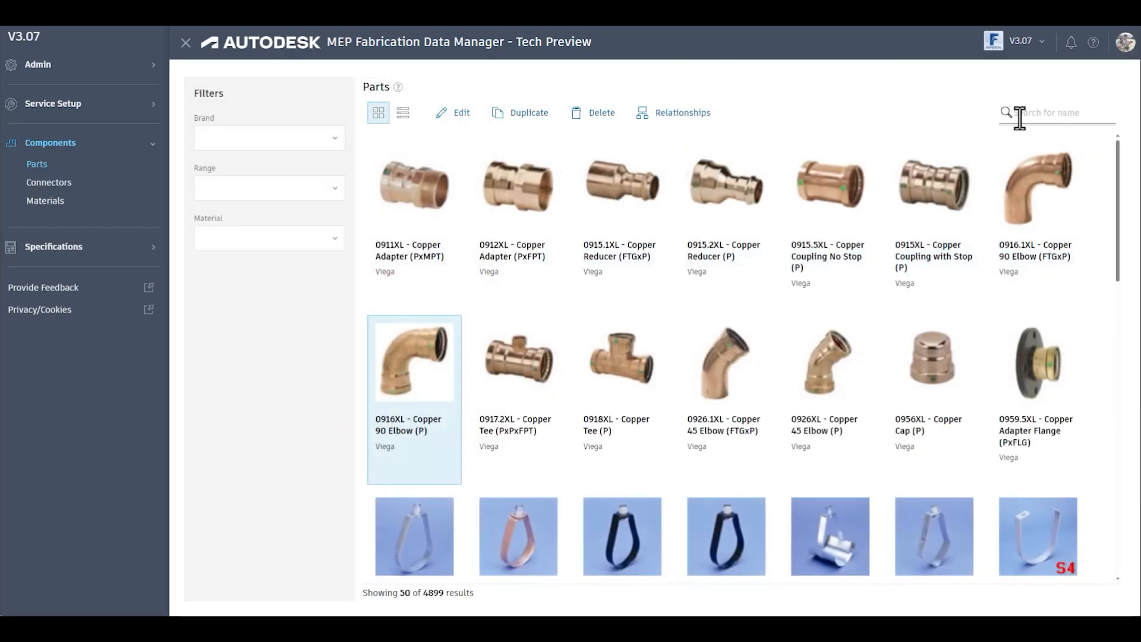
{"action": "left_click", "coordinate": [267, 138]}
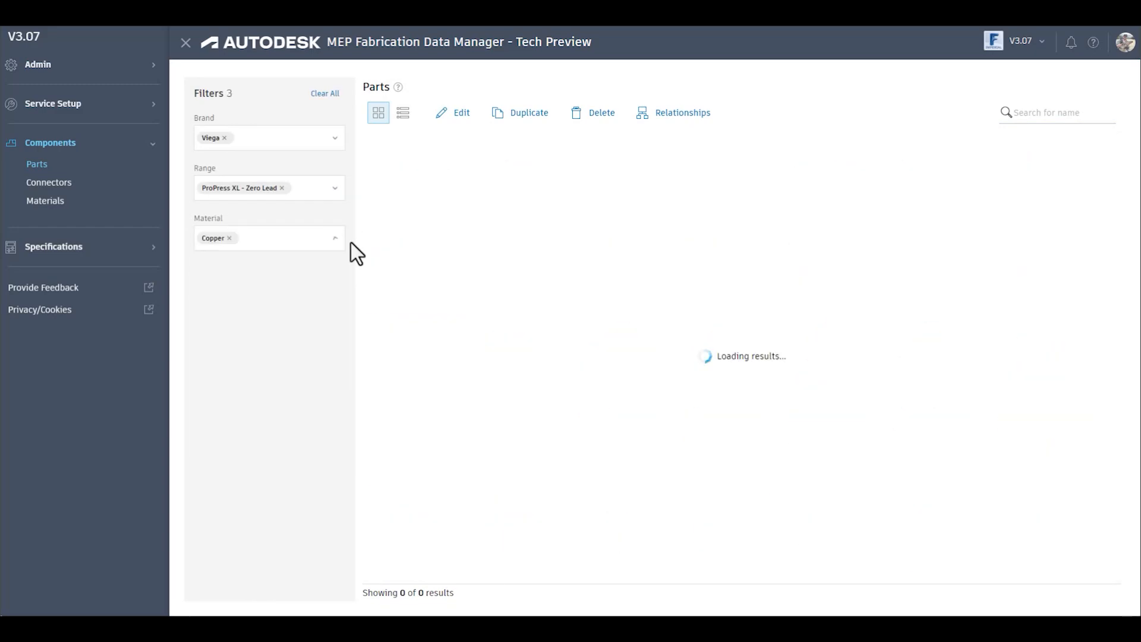
{"action": "left_click", "coordinate": [402, 113]}
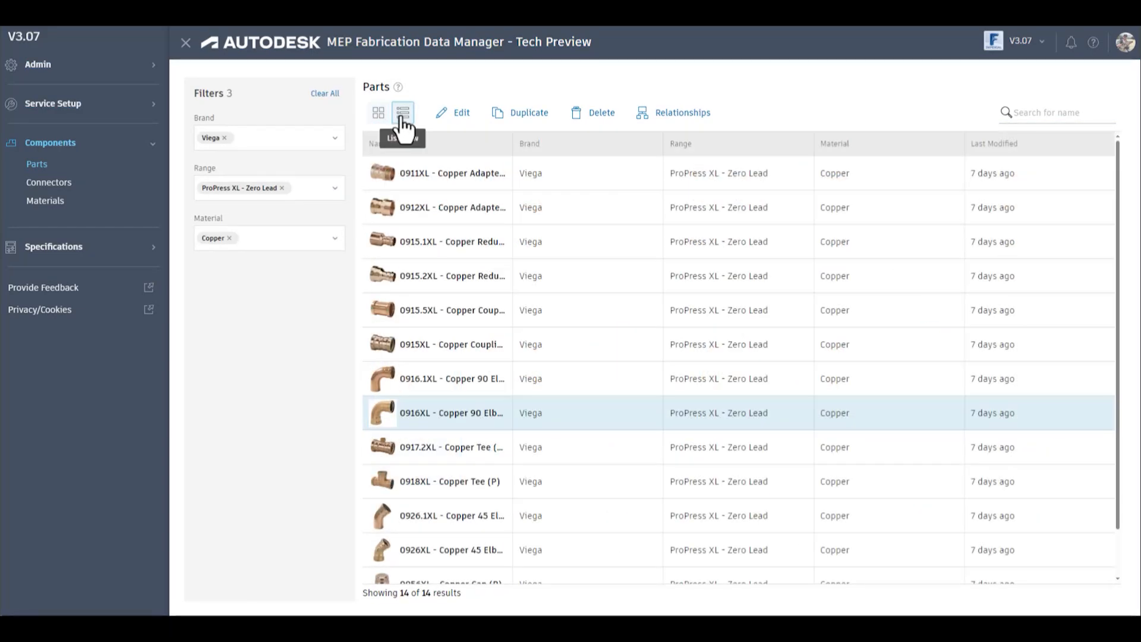
{"action": "left_click", "coordinate": [378, 113]}
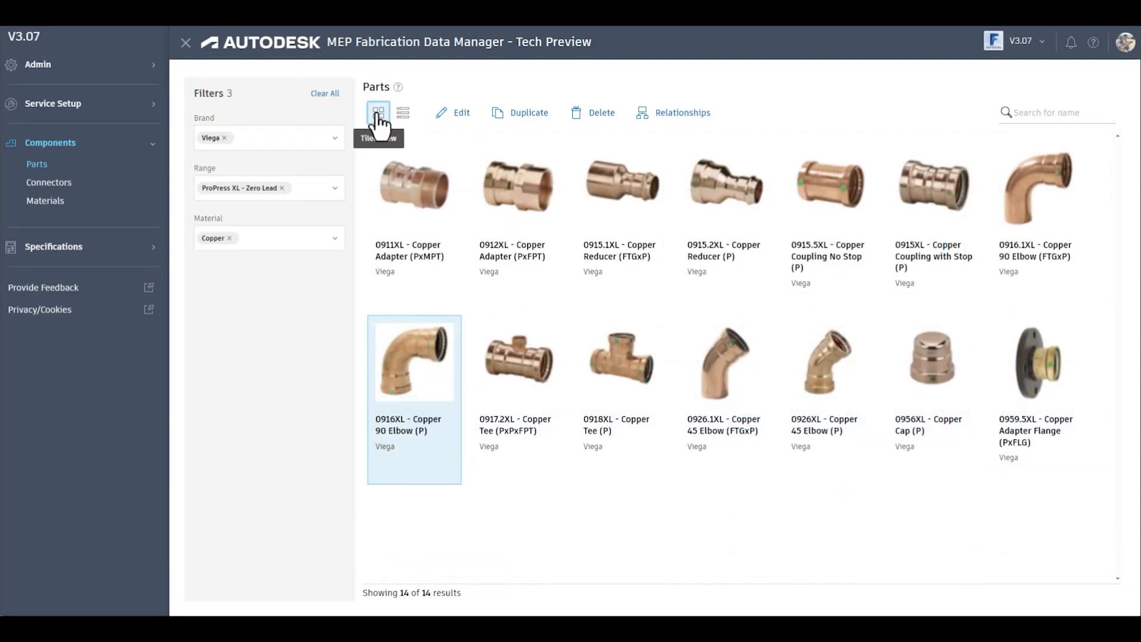
Generate a thumbnail for the 0916XL Copper 90 Elbow (P), replace it with a loaded photo and apply the crop
{"action": "double_click", "coordinate": [412, 360]}
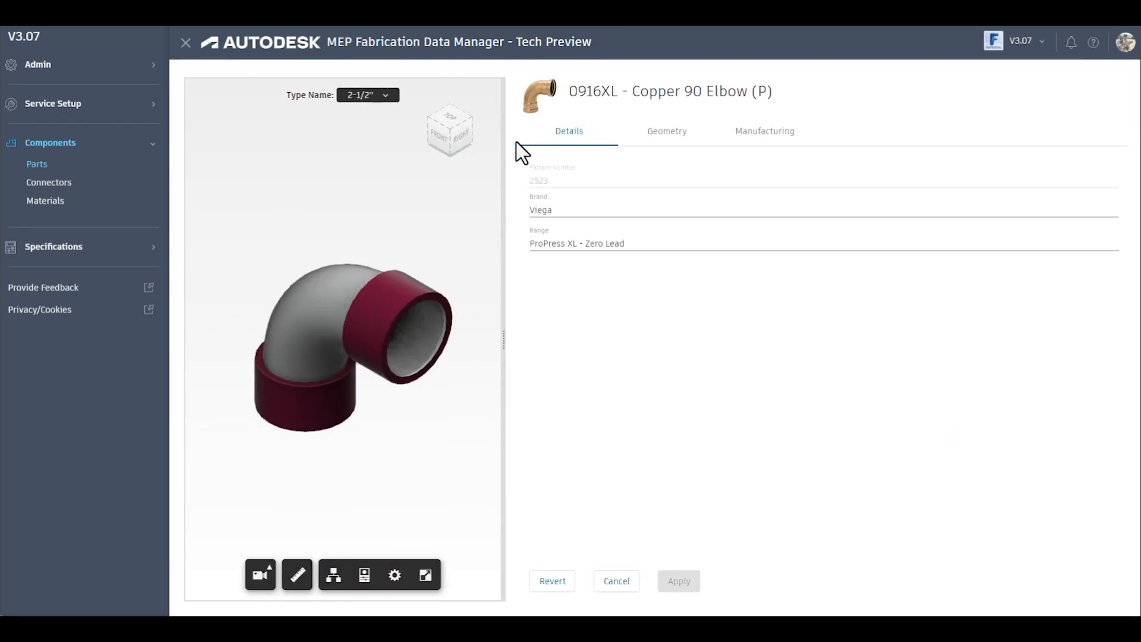
{"action": "left_click", "coordinate": [538, 95]}
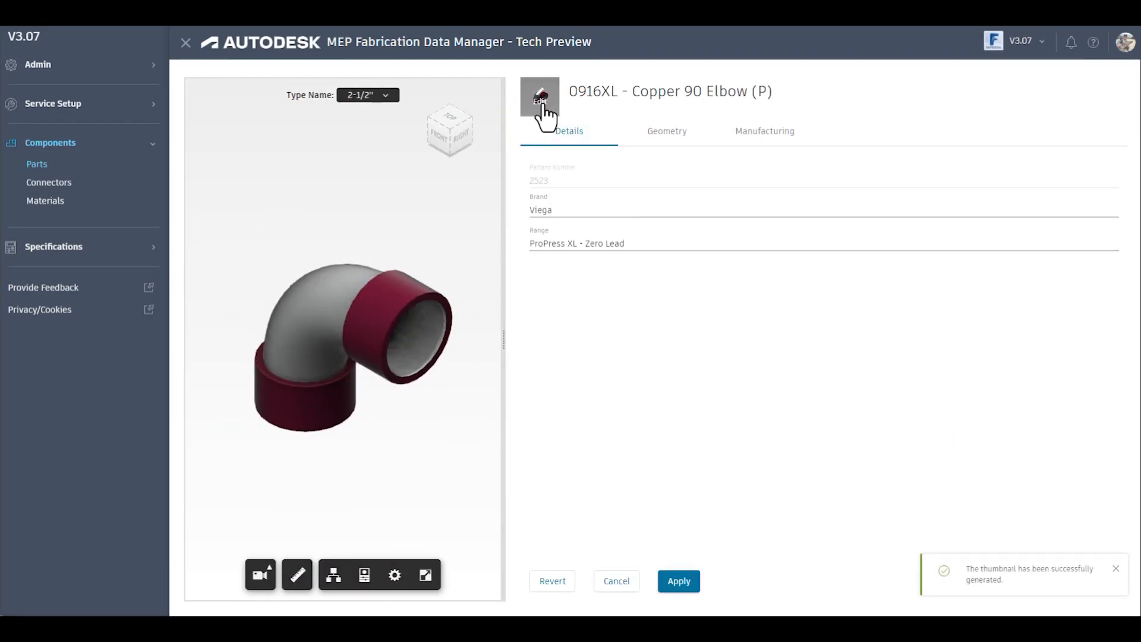
{"action": "left_click", "coordinate": [539, 99]}
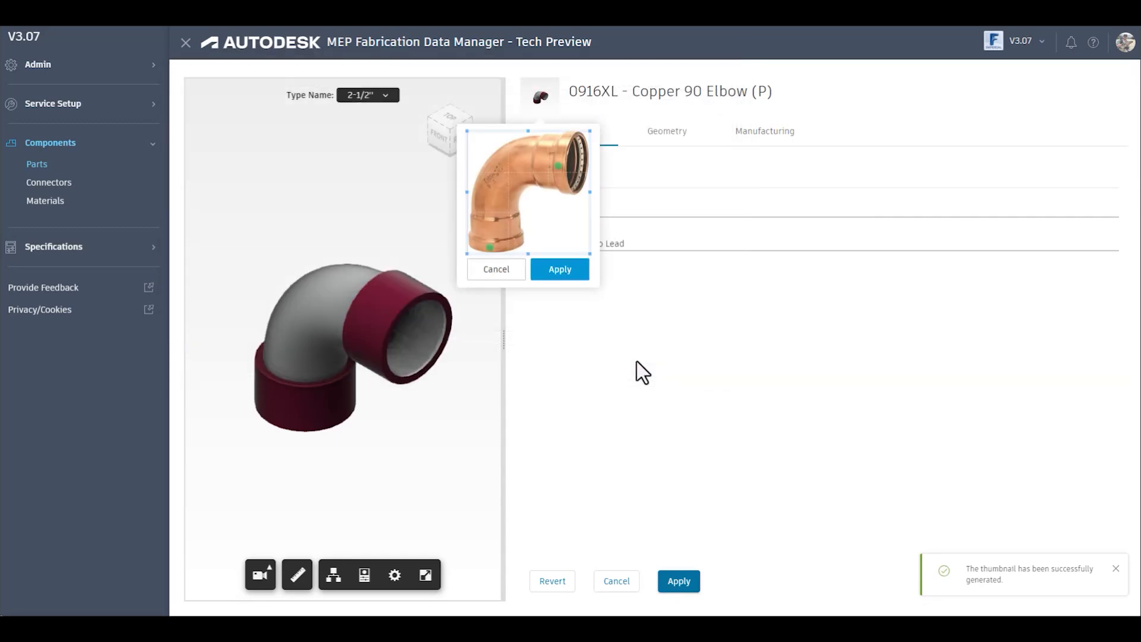
{"action": "left_click", "coordinate": [559, 268]}
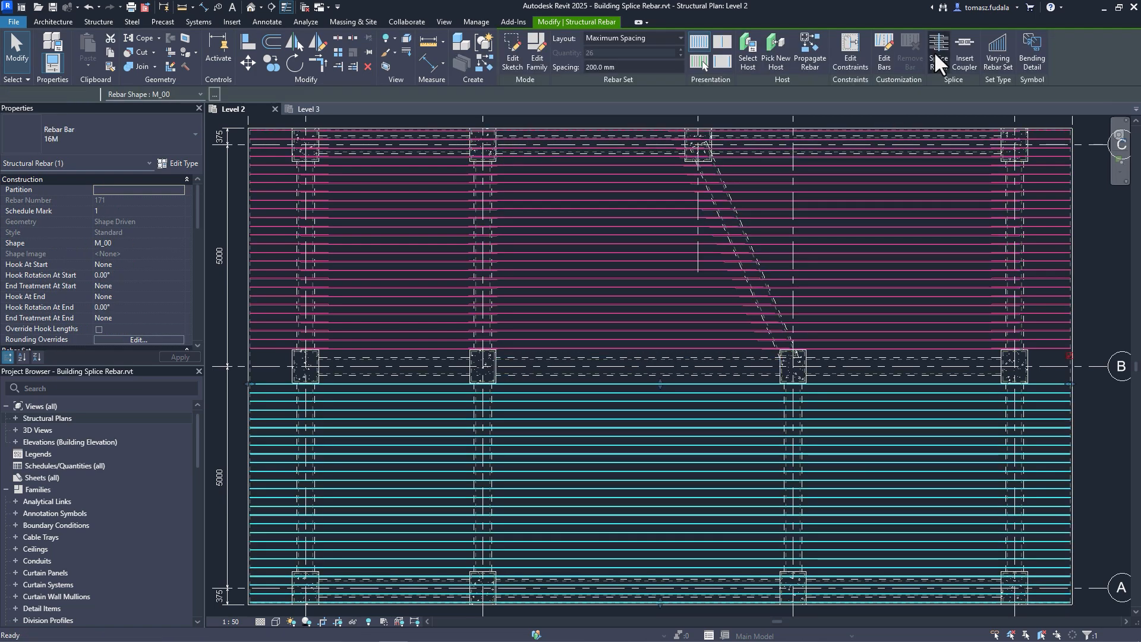
Splice the selected rebar set by placing a lap splice across the bars
{"action": "left_click", "coordinate": [939, 50]}
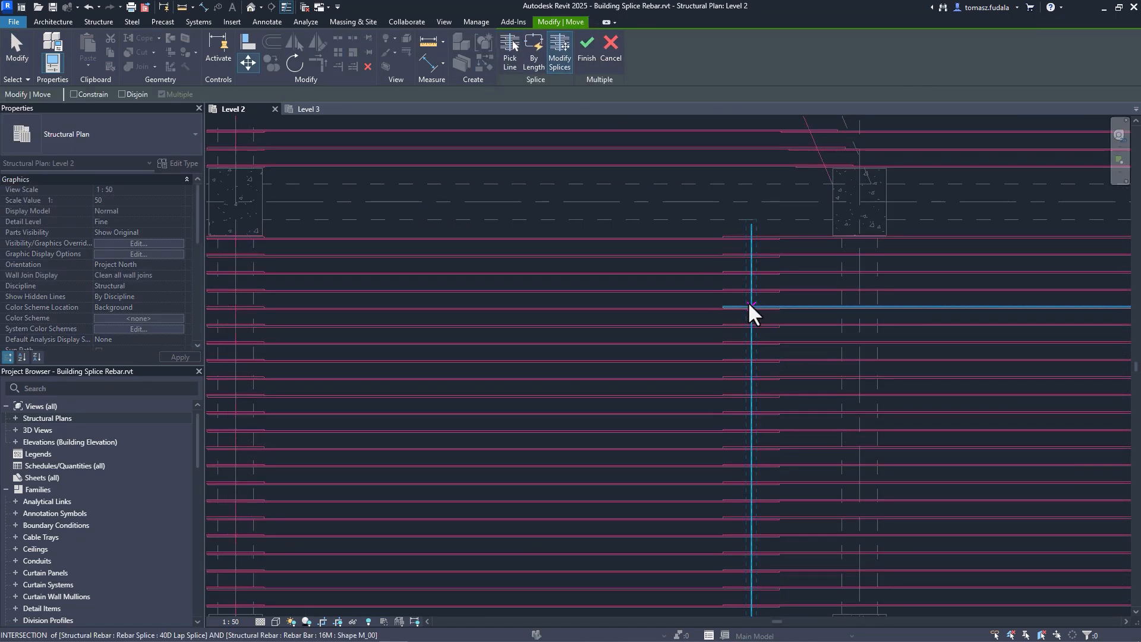
{"action": "left_click", "coordinate": [753, 306]}
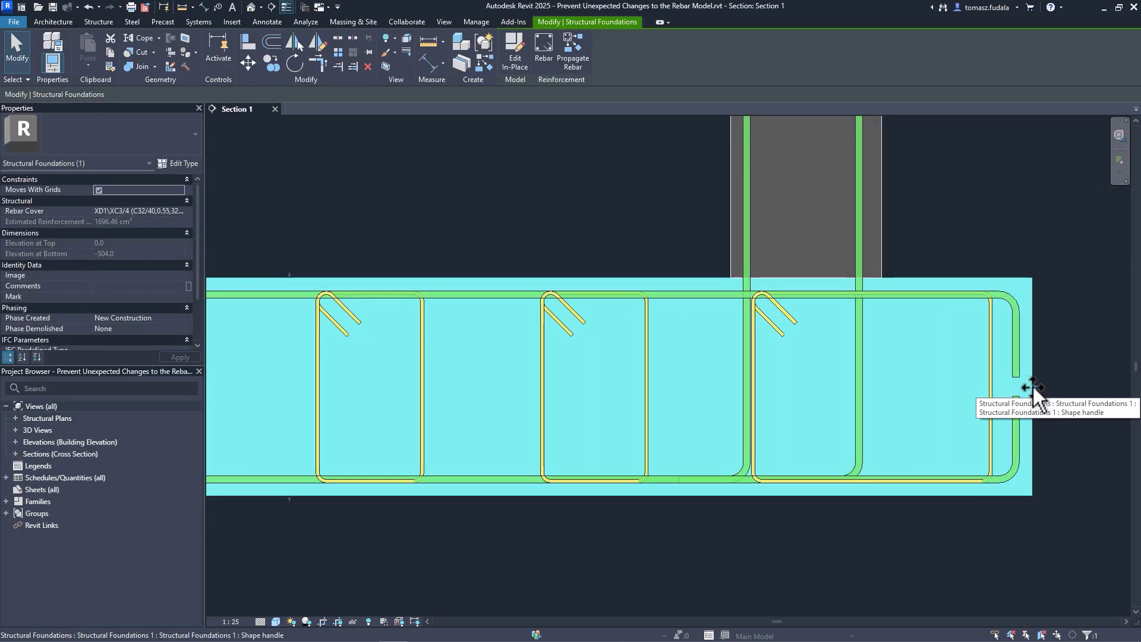
Disable the foundation rebar handle's constraint and finish editing constraints
{"action": "left_click", "coordinate": [709, 312]}
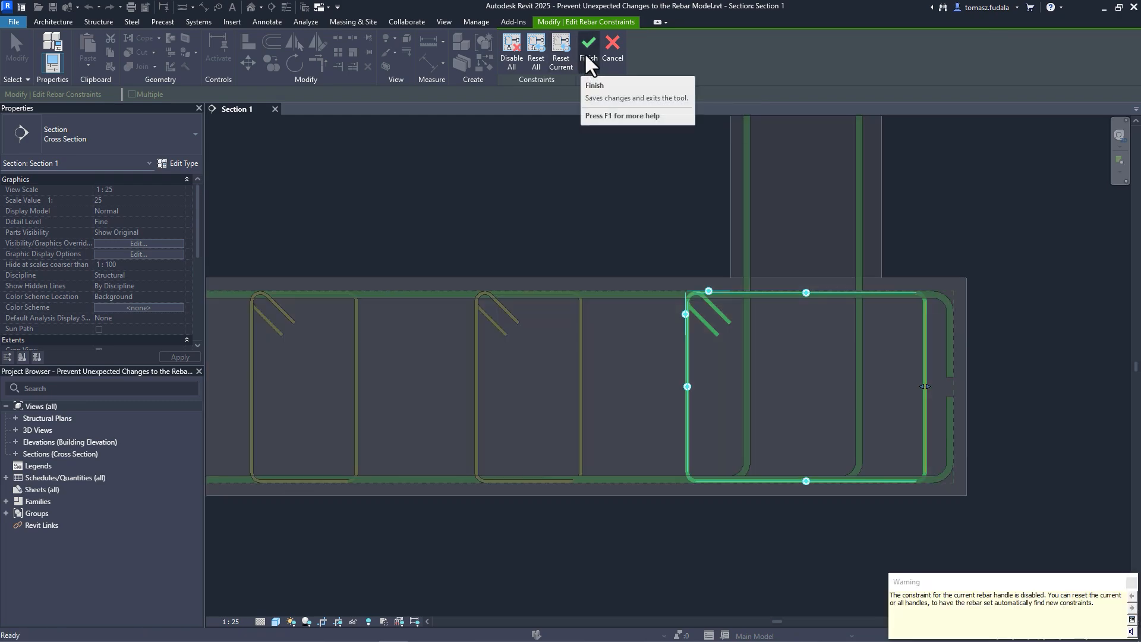
{"action": "left_click", "coordinate": [588, 48]}
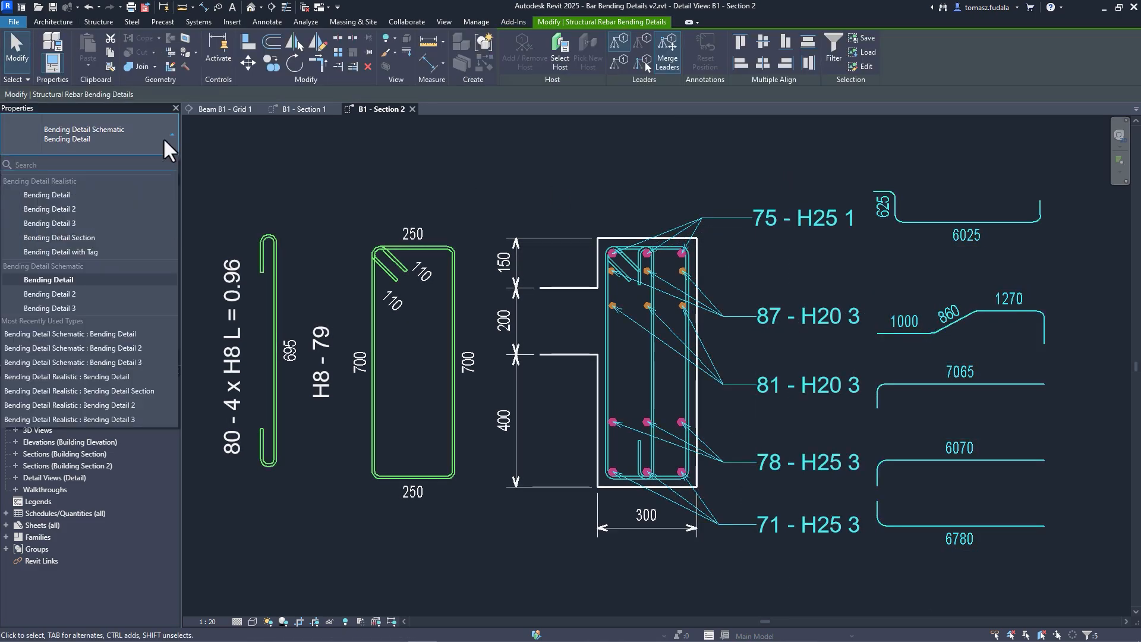
Change the B1 beam's bending details to the Bending Detail Schematic : Bending Detail type
{"action": "left_click", "coordinate": [51, 294]}
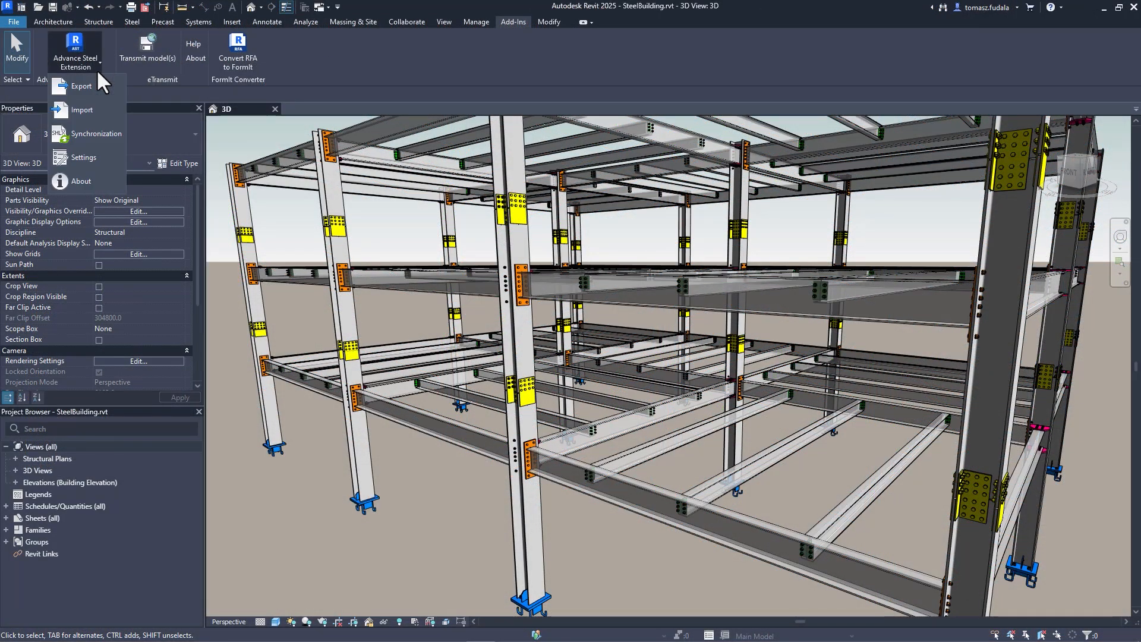
Load the Advance Steel .smlx change file in Synchronization, apply all mark changes and check the column schedule
{"action": "left_click", "coordinate": [97, 135]}
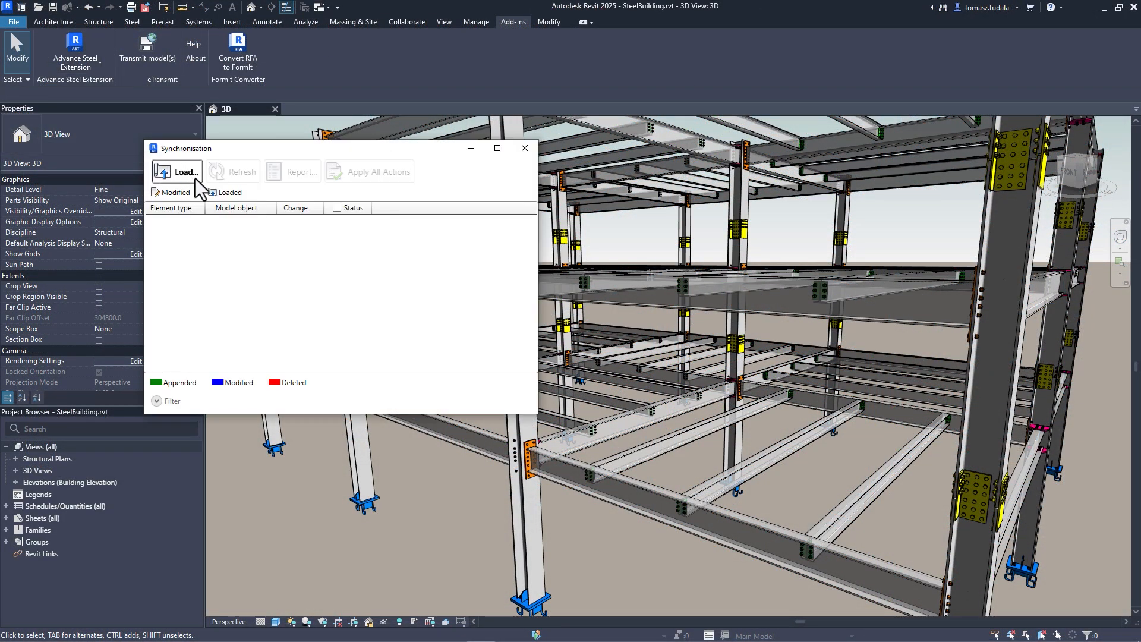
{"action": "left_click", "coordinate": [179, 171]}
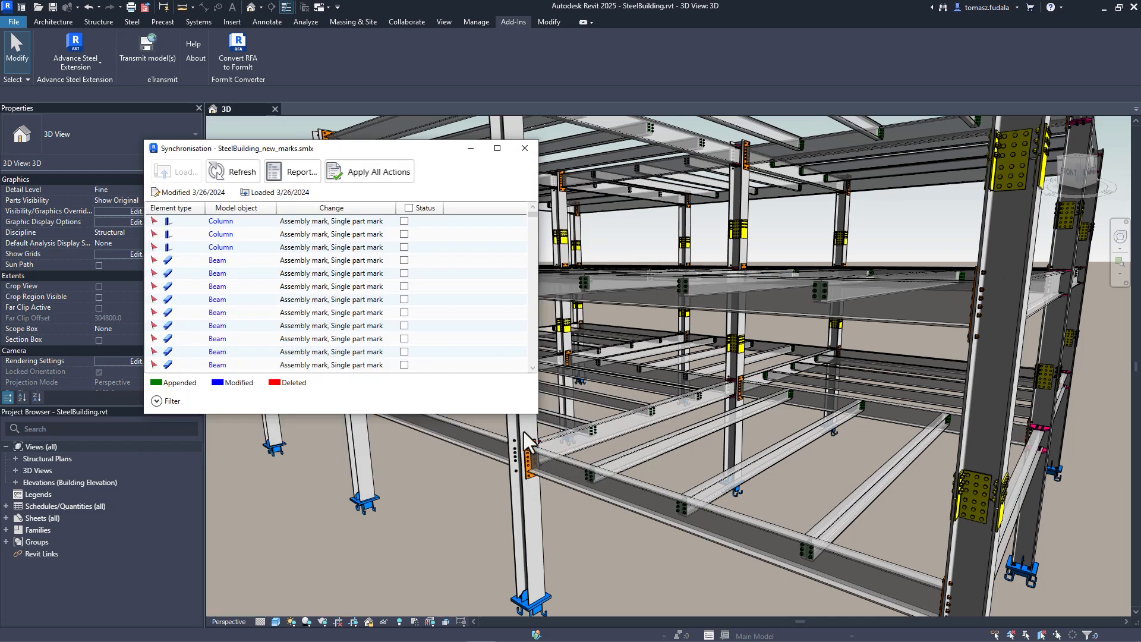
{"action": "left_click", "coordinate": [404, 208]}
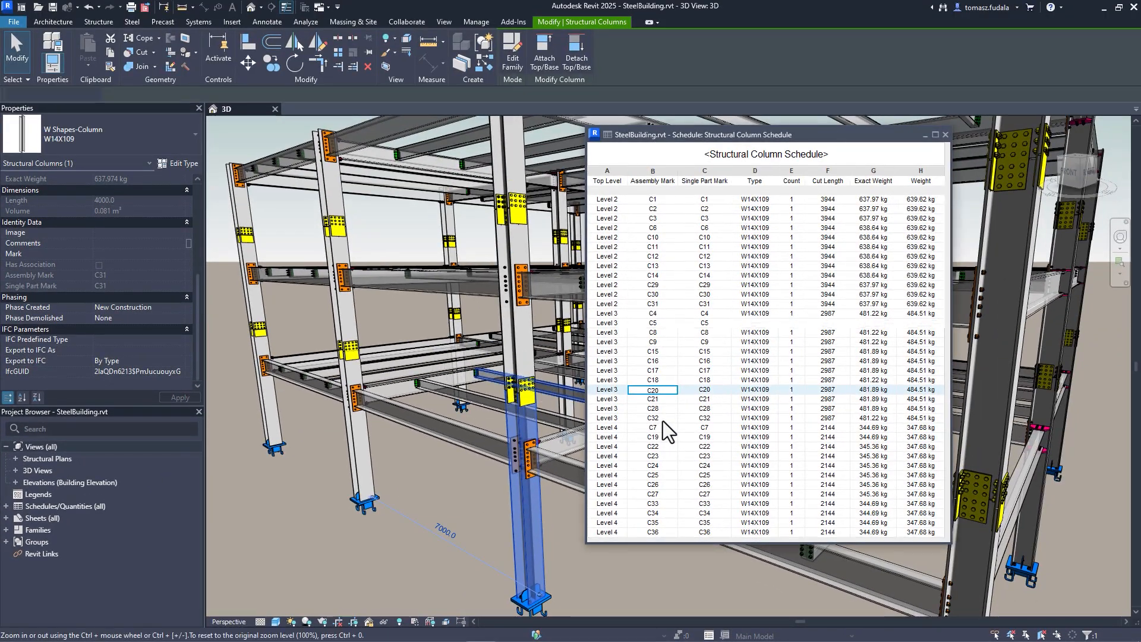
{"action": "left_click", "coordinate": [653, 503]}
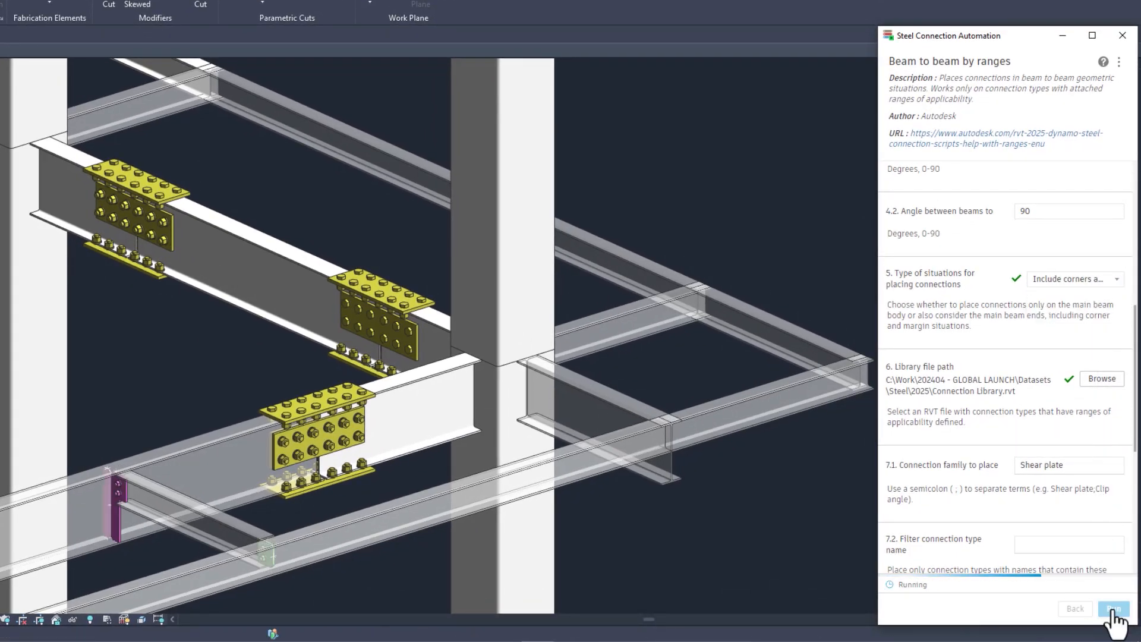
Run the beam-to-beam shear plate connection automation on the steel frame
{"action": "left_click", "coordinate": [1114, 609]}
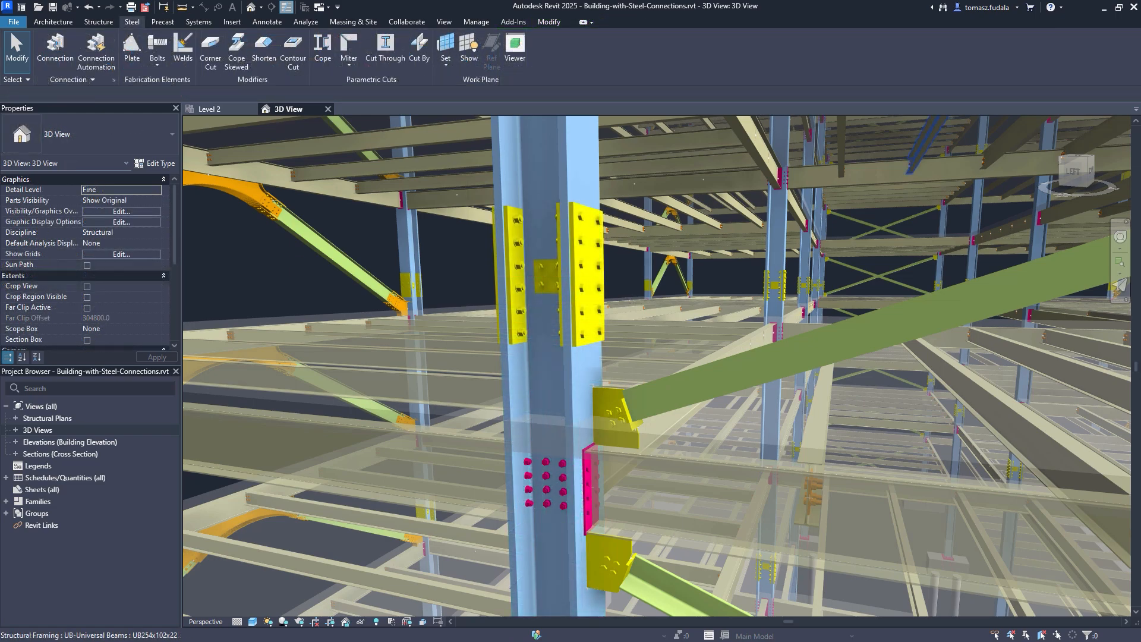
{"action": "left_click", "coordinate": [232, 21]}
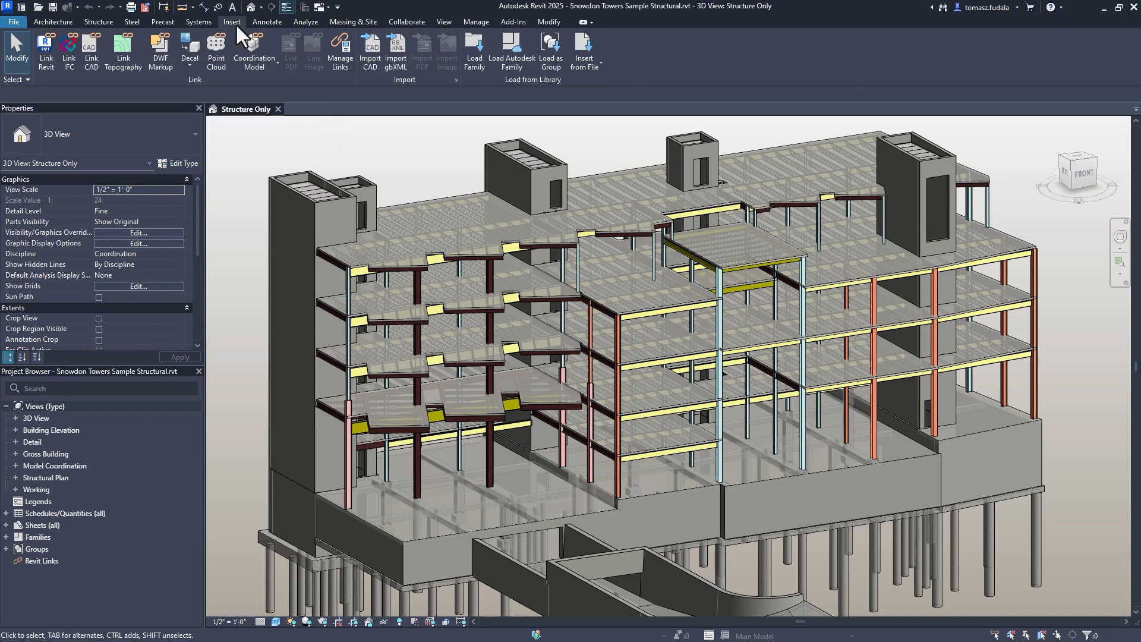
Link the Coord - Arch Walls 2 view of the Snowdon Towers architectural model as a coordination model
{"action": "left_click", "coordinate": [254, 52]}
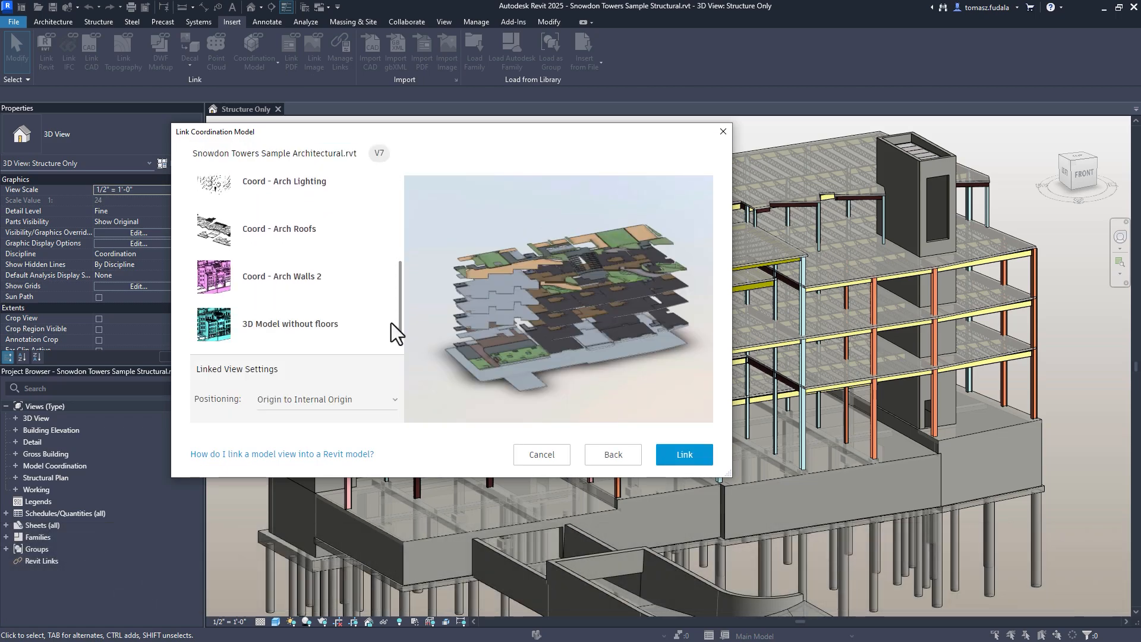
{"action": "left_click", "coordinate": [291, 276]}
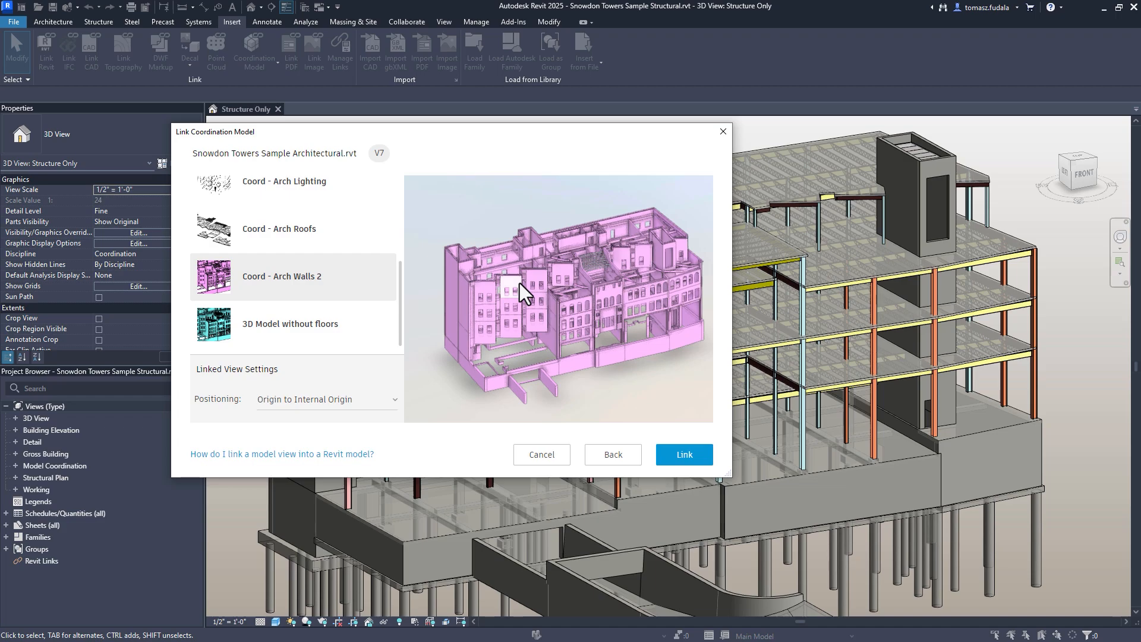
{"action": "left_click", "coordinate": [682, 454]}
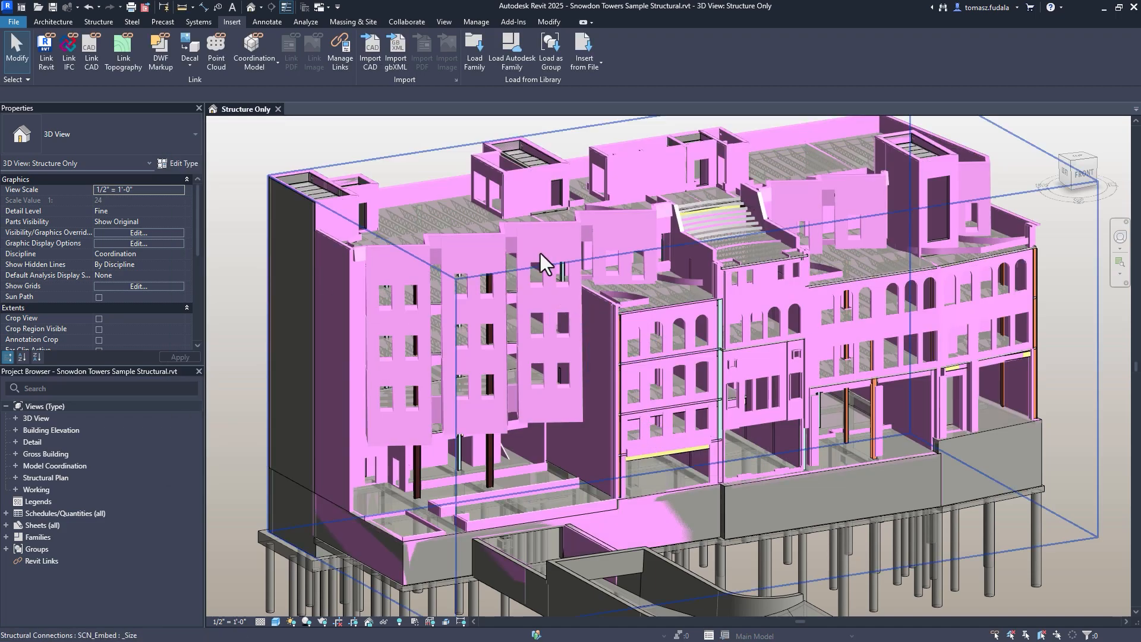
{"action": "left_click", "coordinate": [406, 22]}
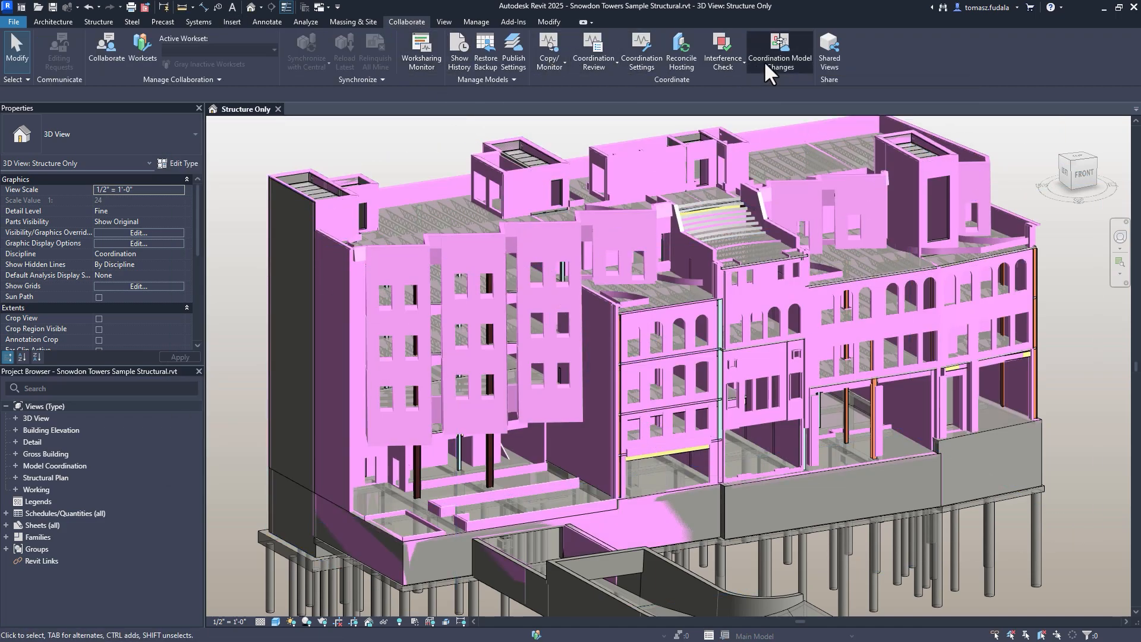
Compare the linked model's V7 against V5 and filter Walls > Basic Wall changes to the five added walls
{"action": "left_click", "coordinate": [777, 51]}
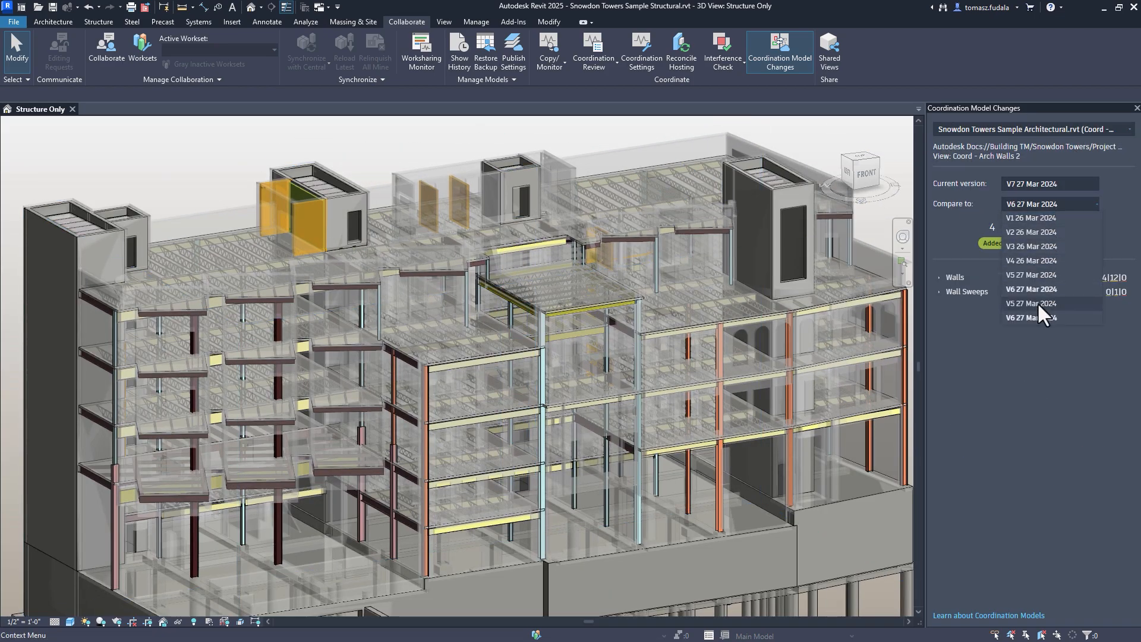
{"action": "left_click", "coordinate": [1031, 303]}
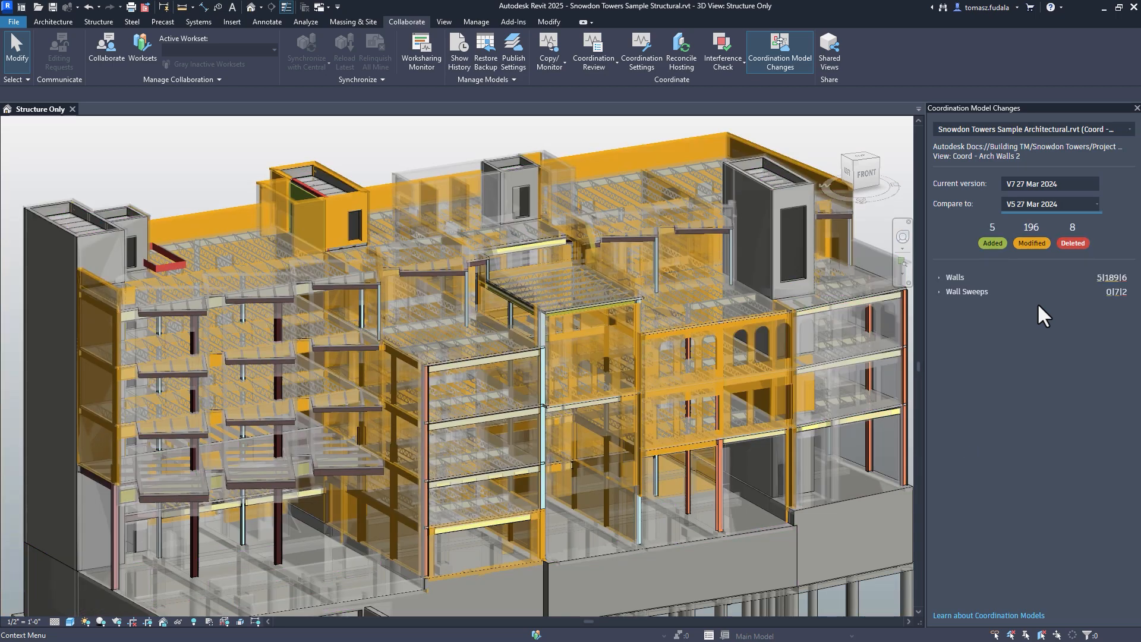
{"action": "left_click", "coordinate": [1072, 242]}
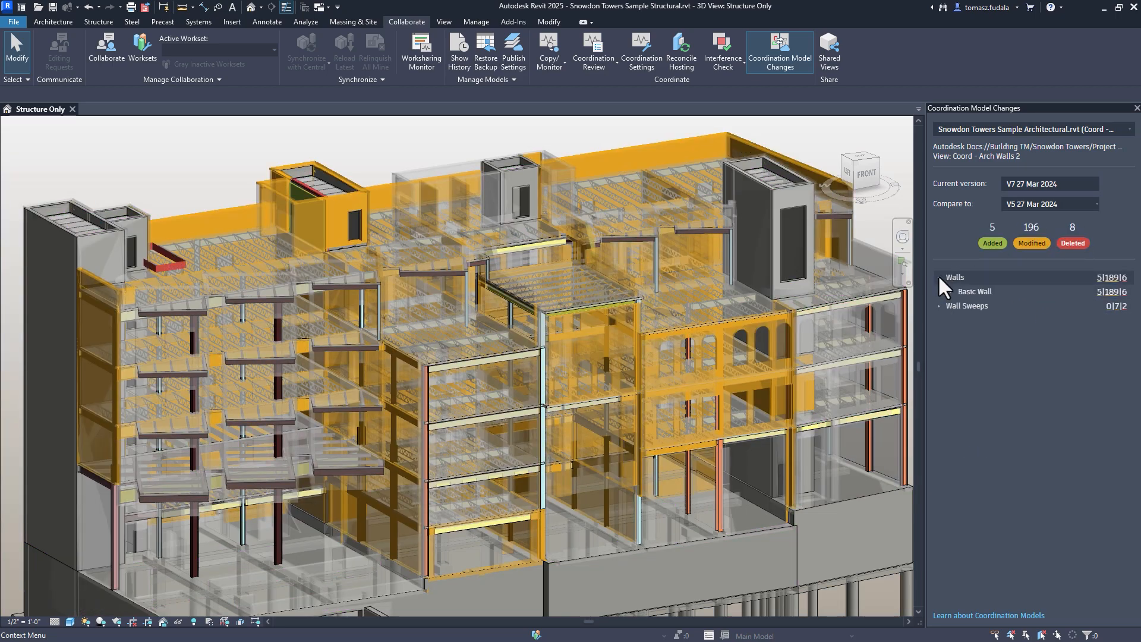
{"action": "left_click", "coordinate": [949, 291]}
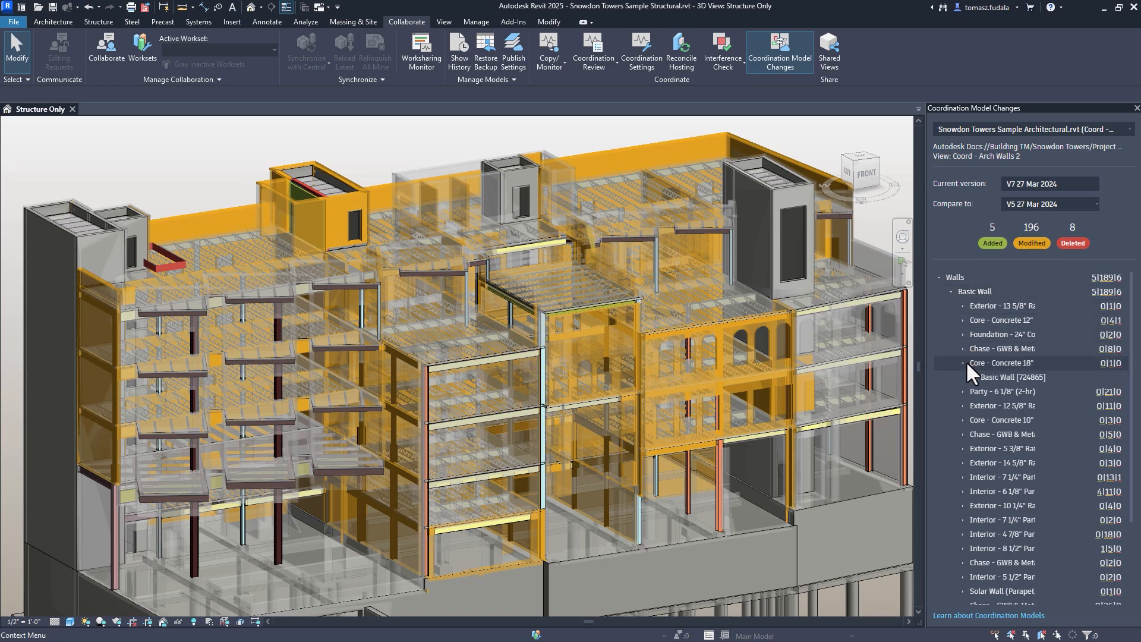
{"action": "left_click", "coordinate": [1003, 406]}
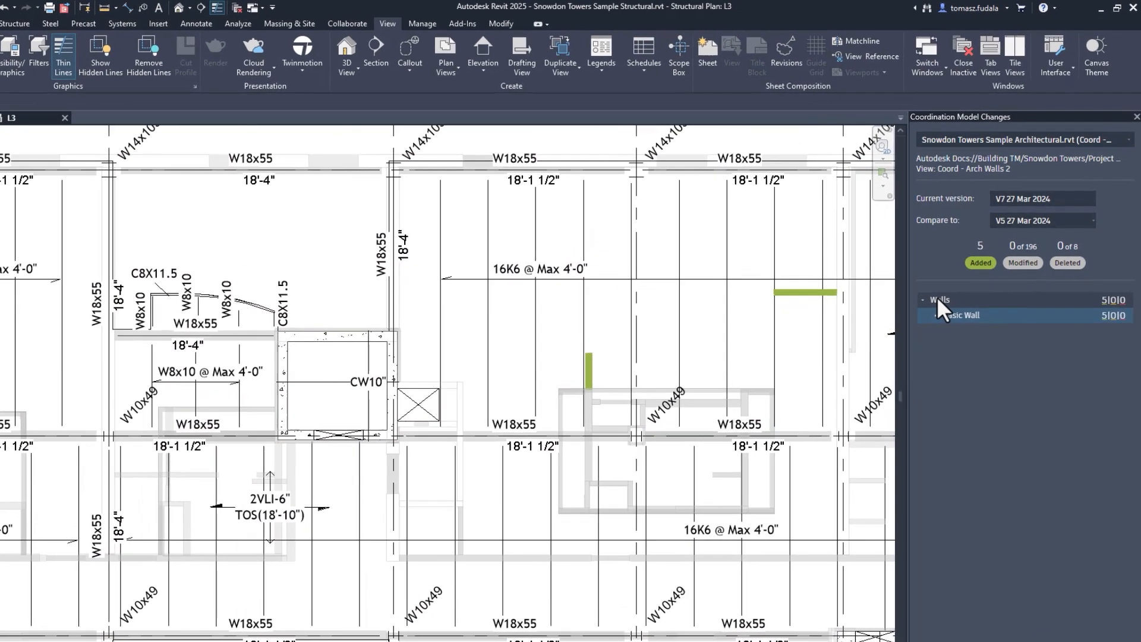
{"action": "left_click", "coordinate": [930, 314]}
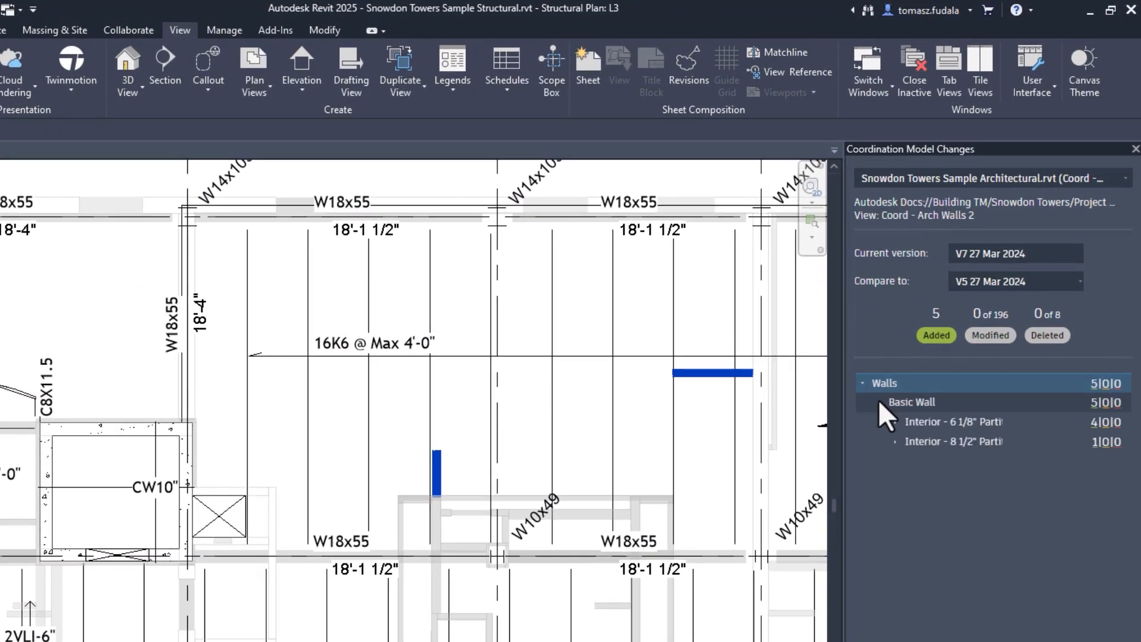